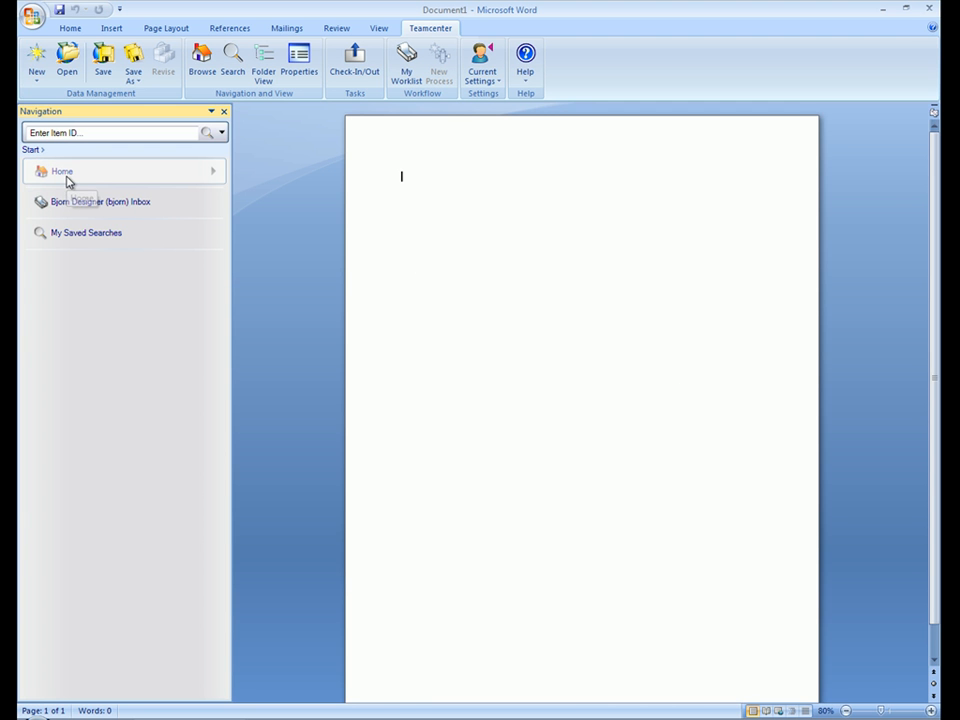
# Revise the acme wheel doc spec from Home into new revision 005139/B
pyautogui.click(60, 172)
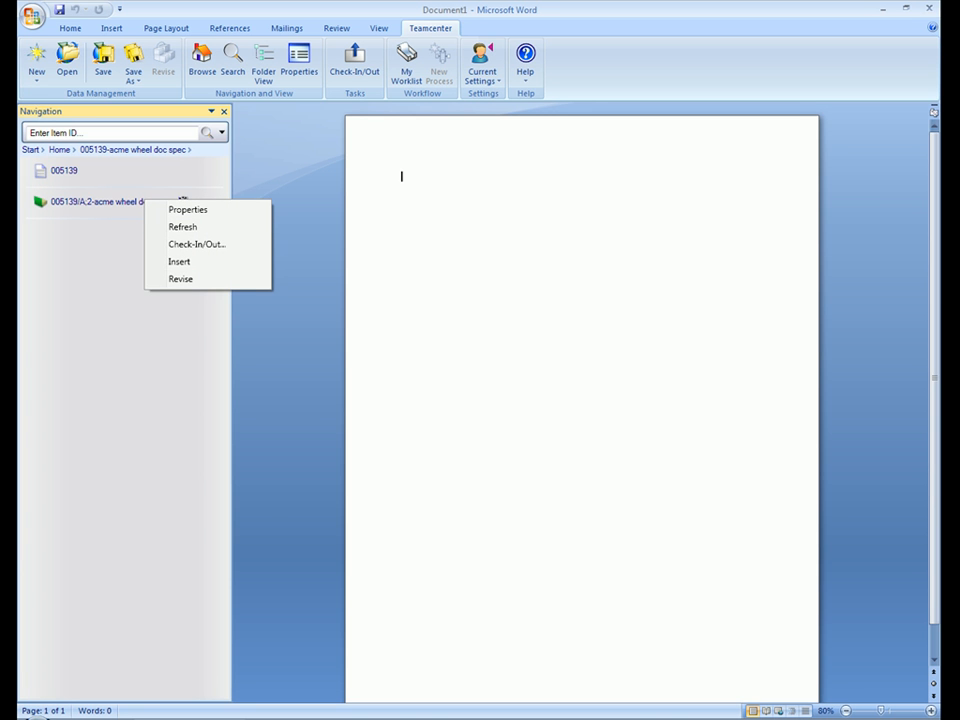
pyautogui.click(180, 280)
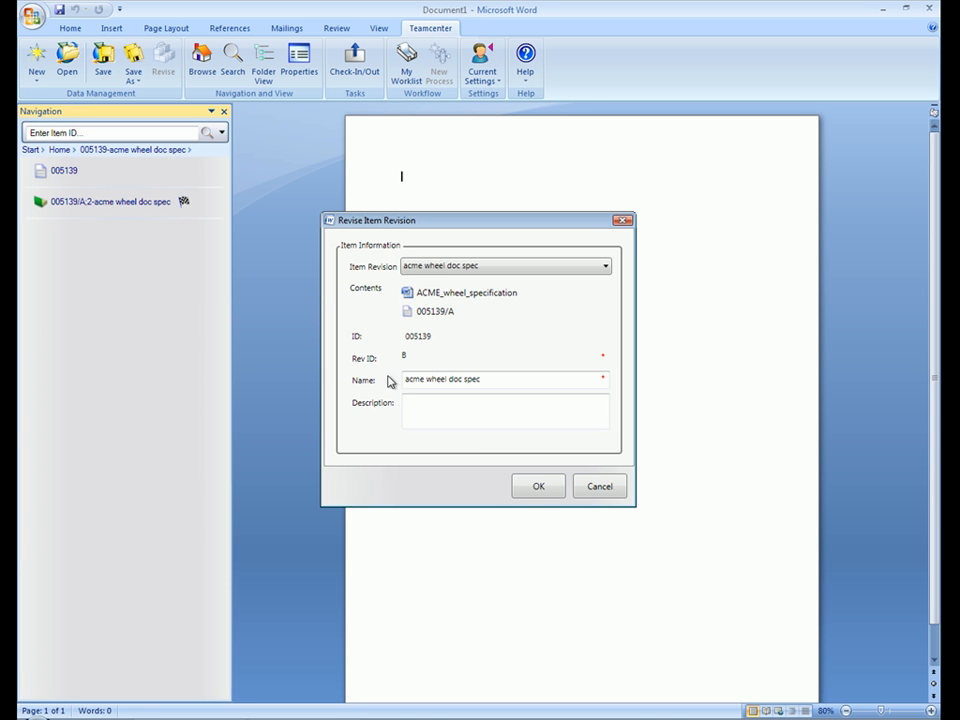
pyautogui.click(536, 486)
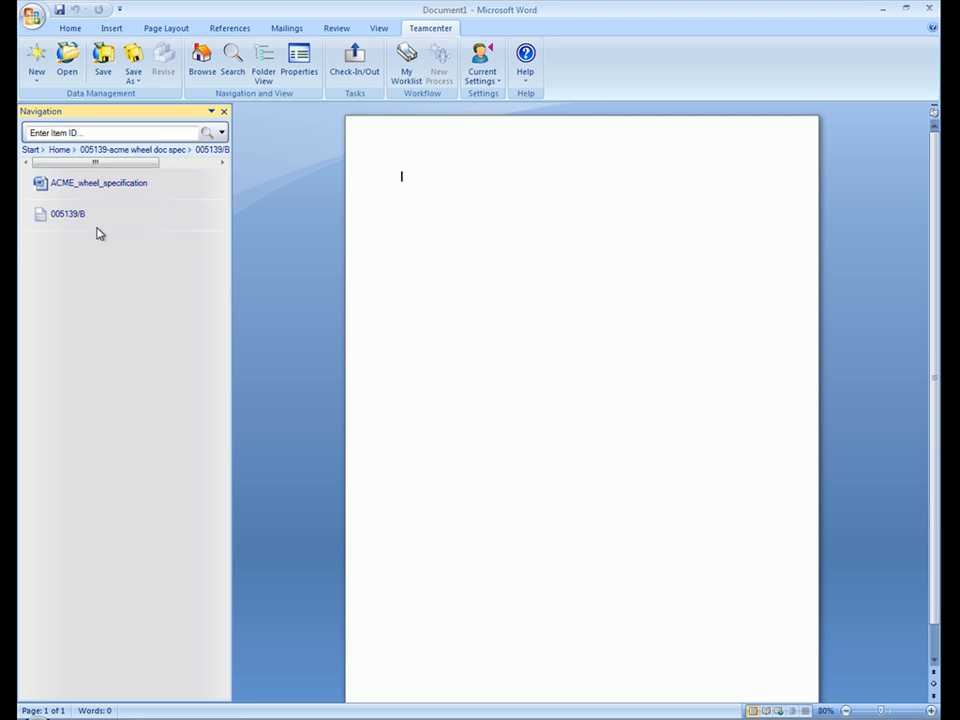
# Check out ACME_wheel_specification and have it opened for editing in Word
pyautogui.rightClick(96, 182)
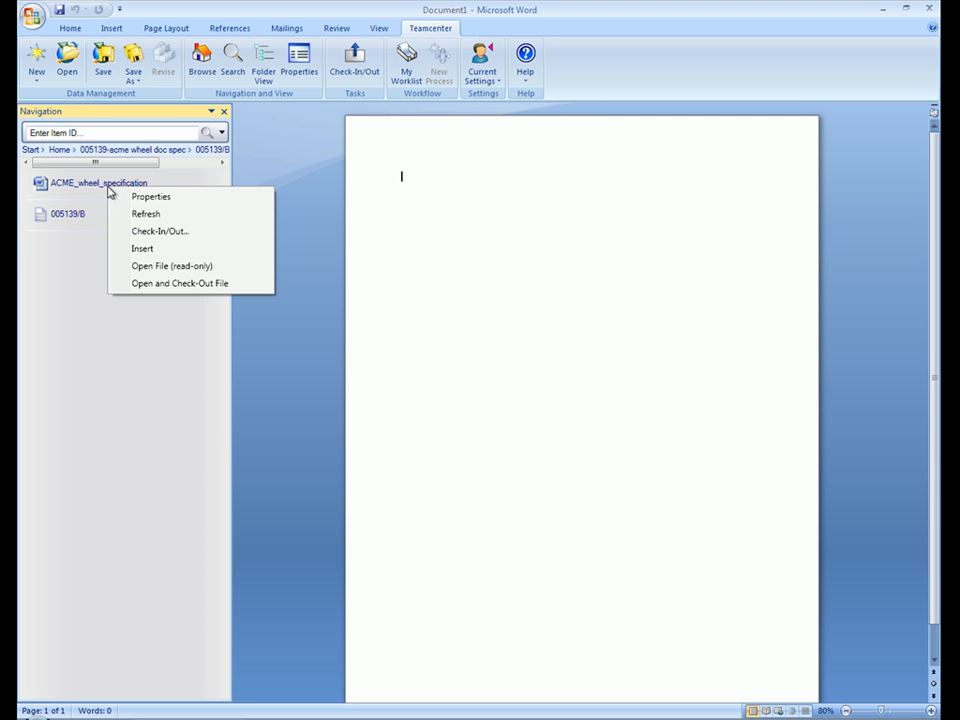
pyautogui.moveTo(148, 284)
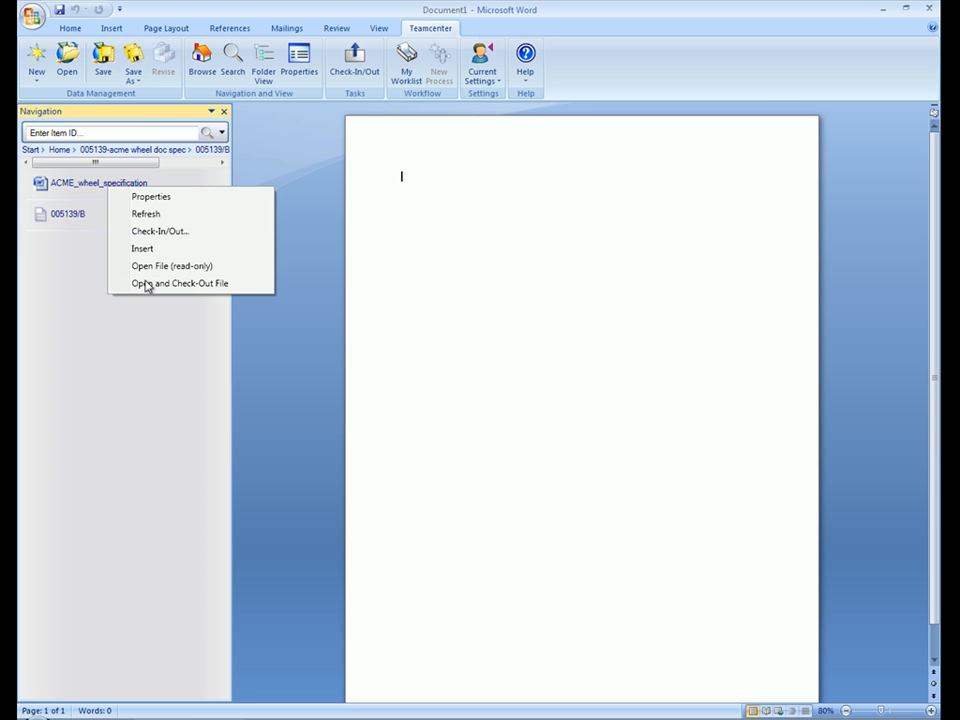
pyautogui.click(190, 284)
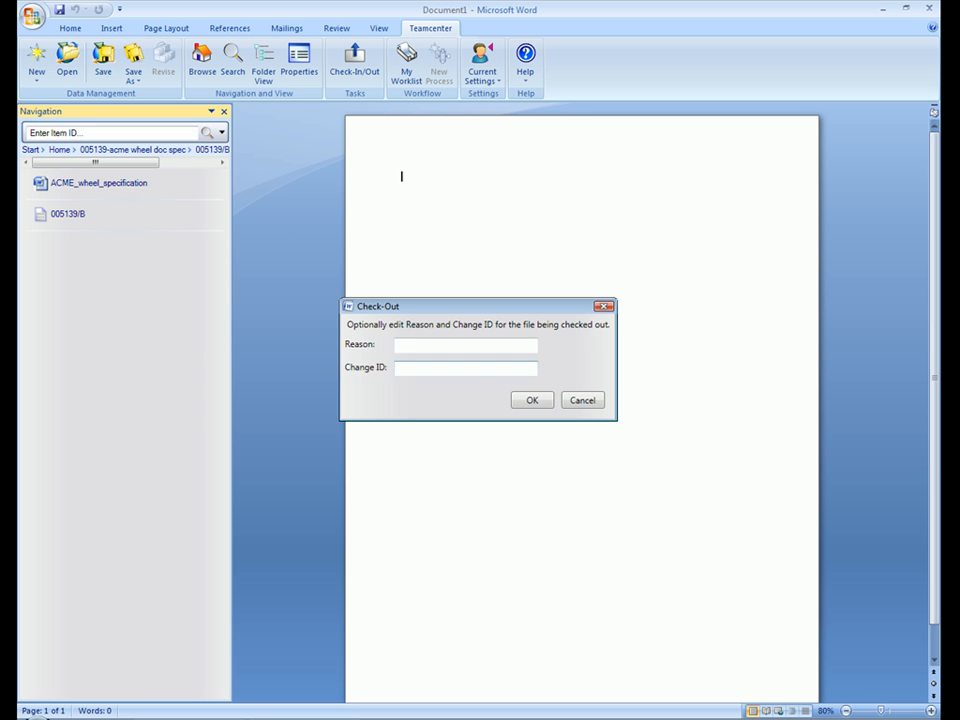
pyautogui.click(532, 400)
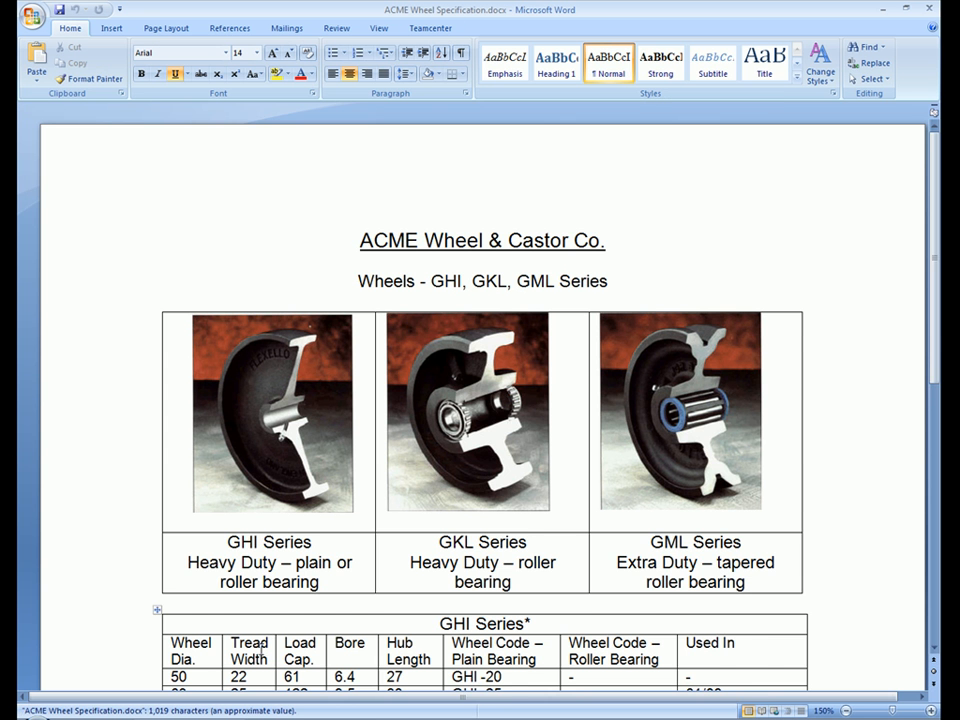
# Change the first GHI Series wheel diameter from 50 to 45, then save and check the file in
pyautogui.scroll(-3)
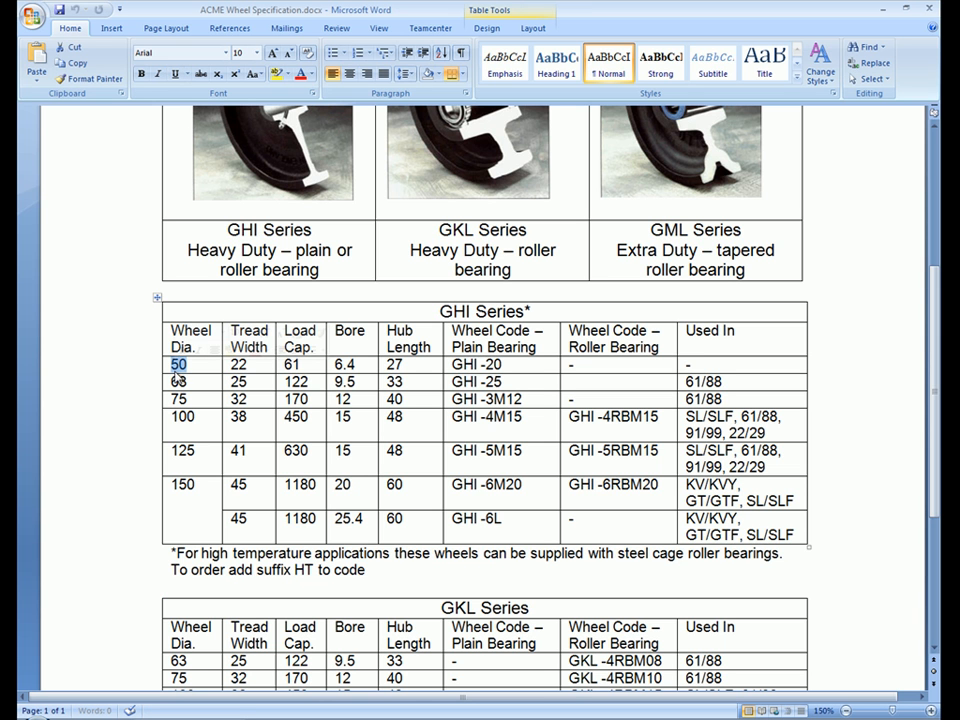
pyautogui.write('45')
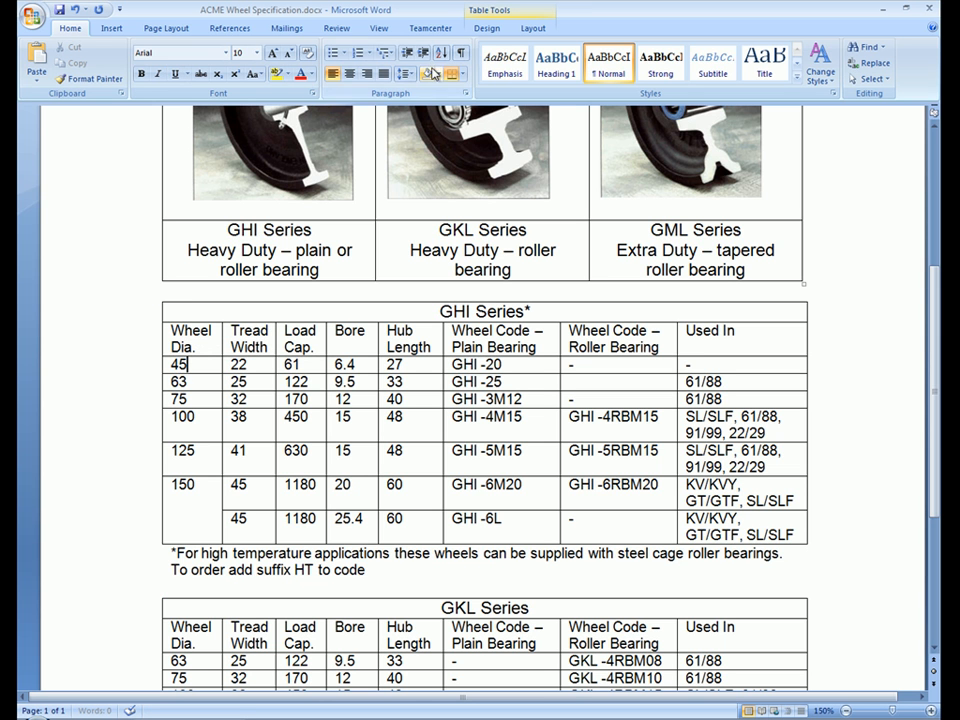
pyautogui.click(420, 28)
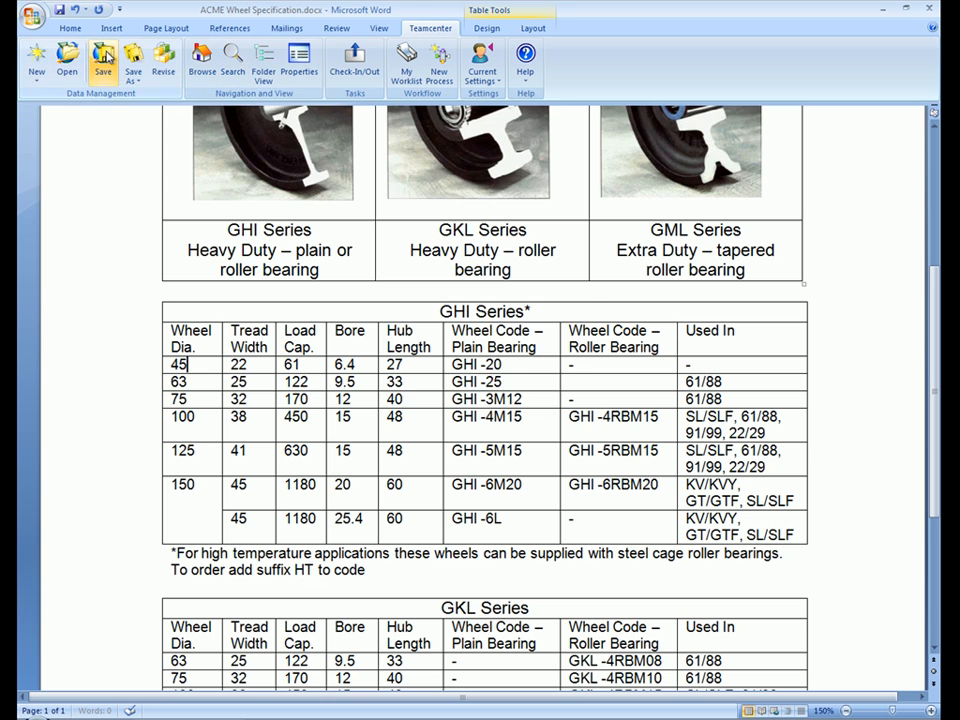
pyautogui.click(100, 66)
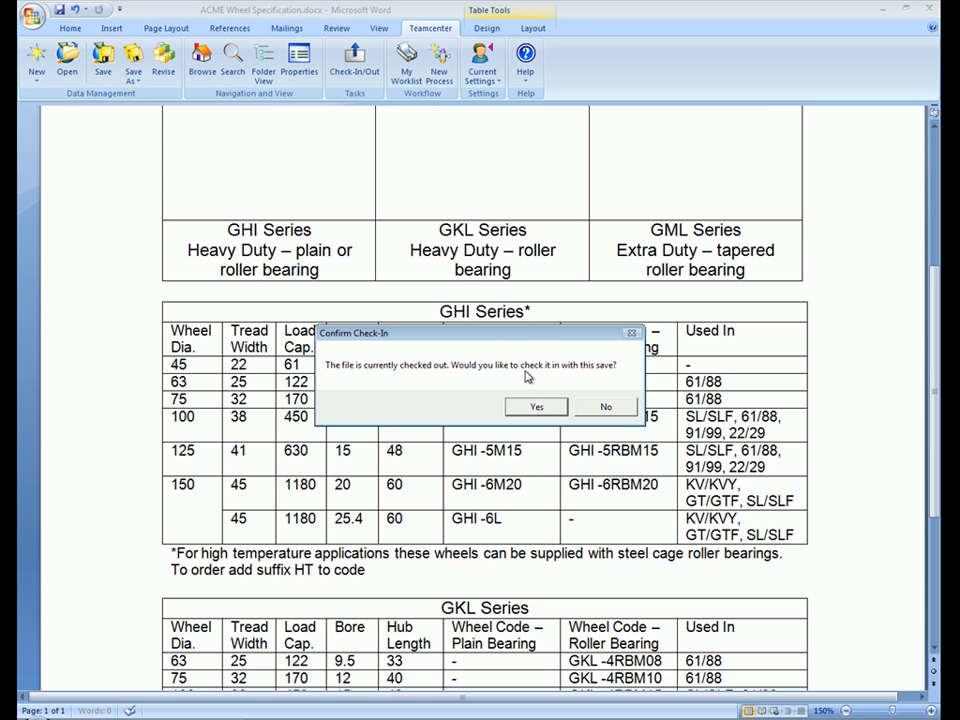
pyautogui.click(536, 406)
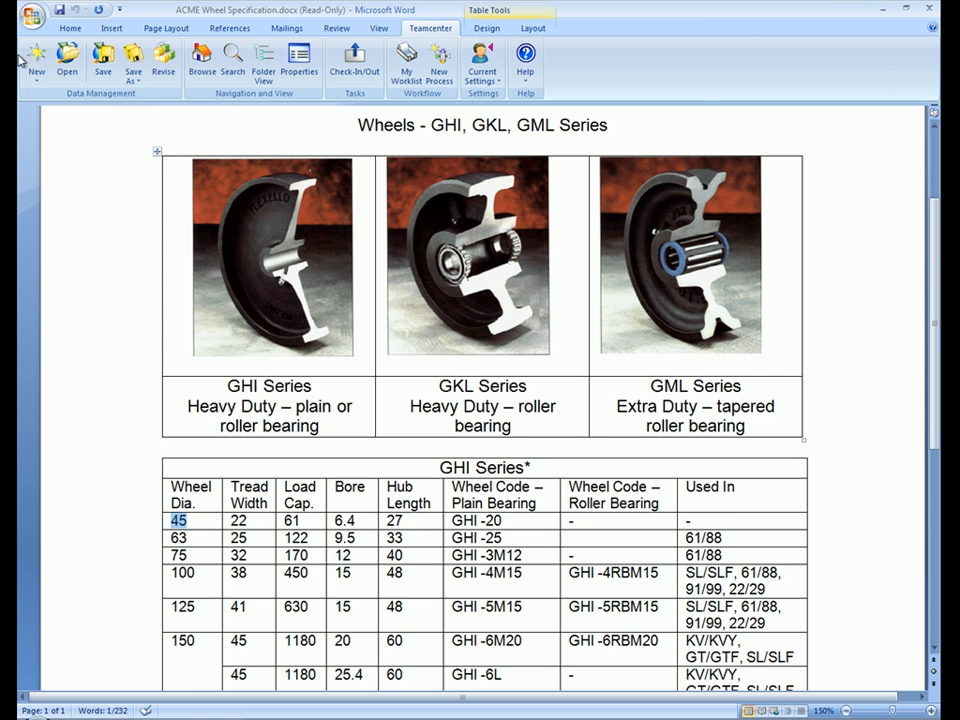
# Create a new Document item with an assigned ID (005145/A) named Acme Part Spec
pyautogui.click(32, 62)
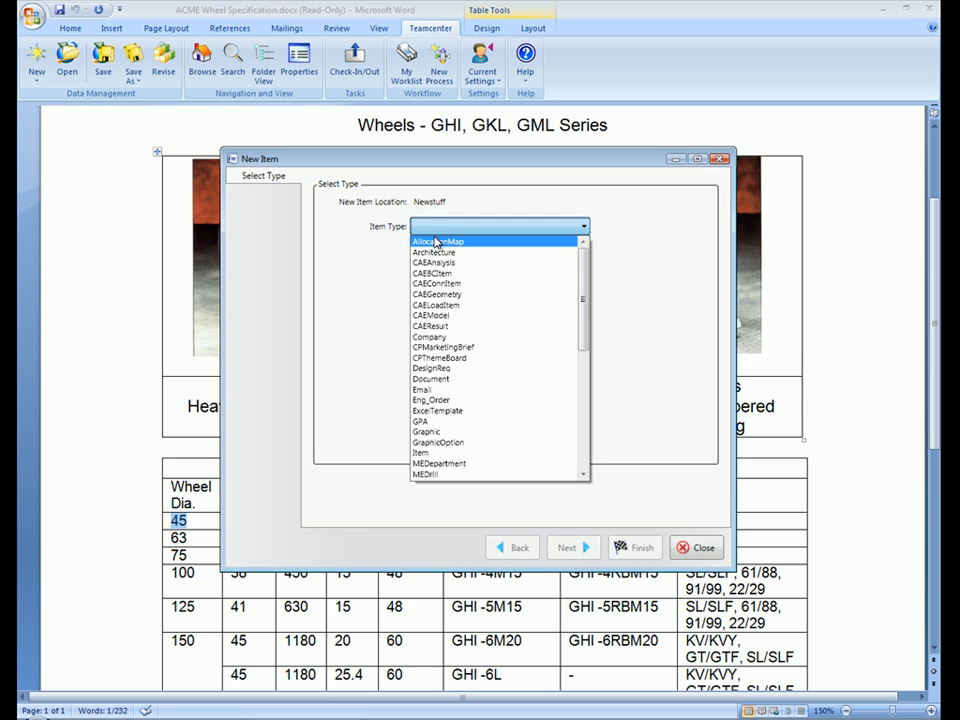
pyautogui.click(428, 380)
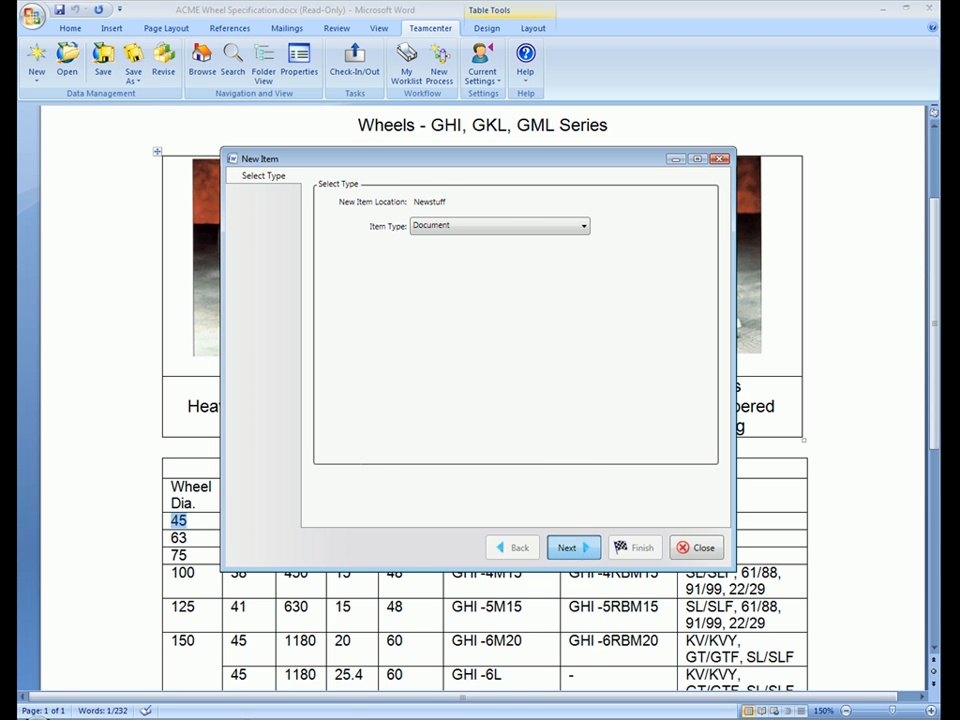
pyautogui.click(568, 548)
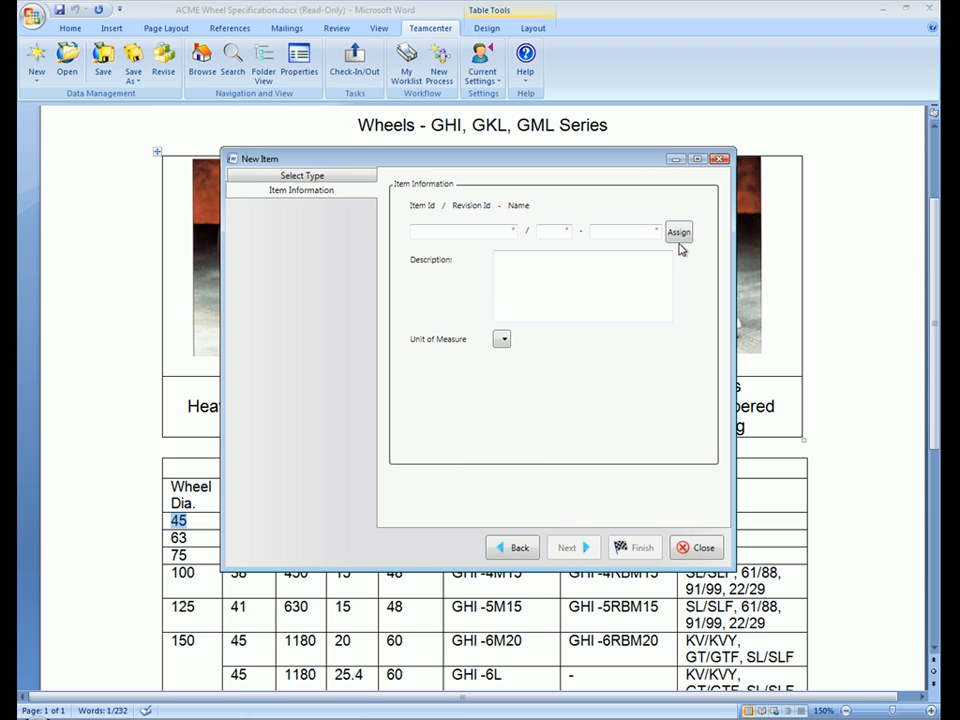
pyautogui.click(678, 232)
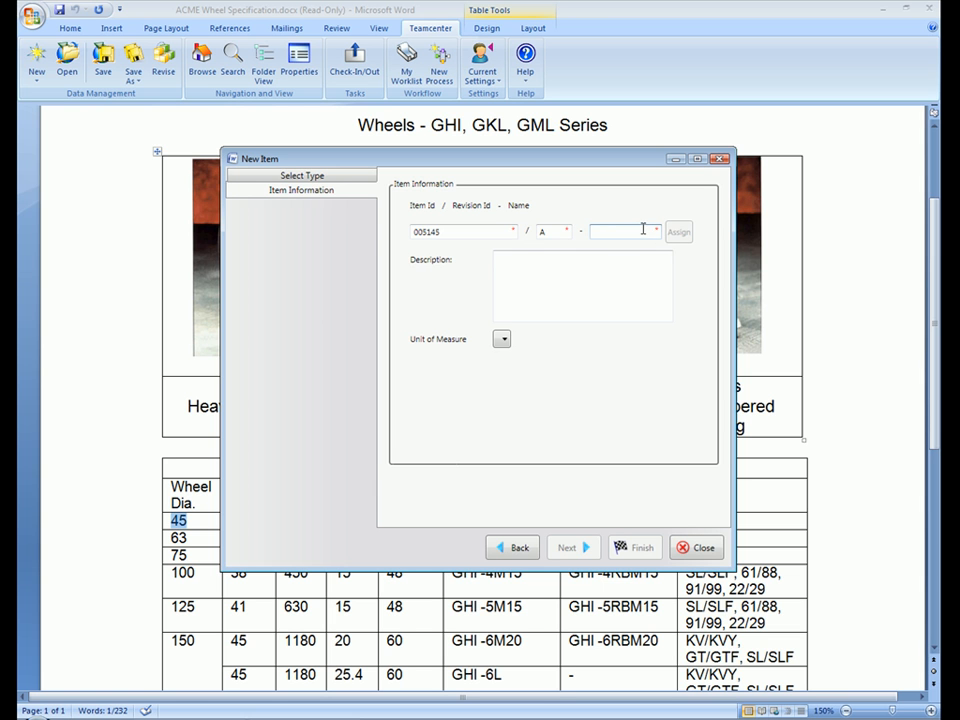
pyautogui.write('Acm')
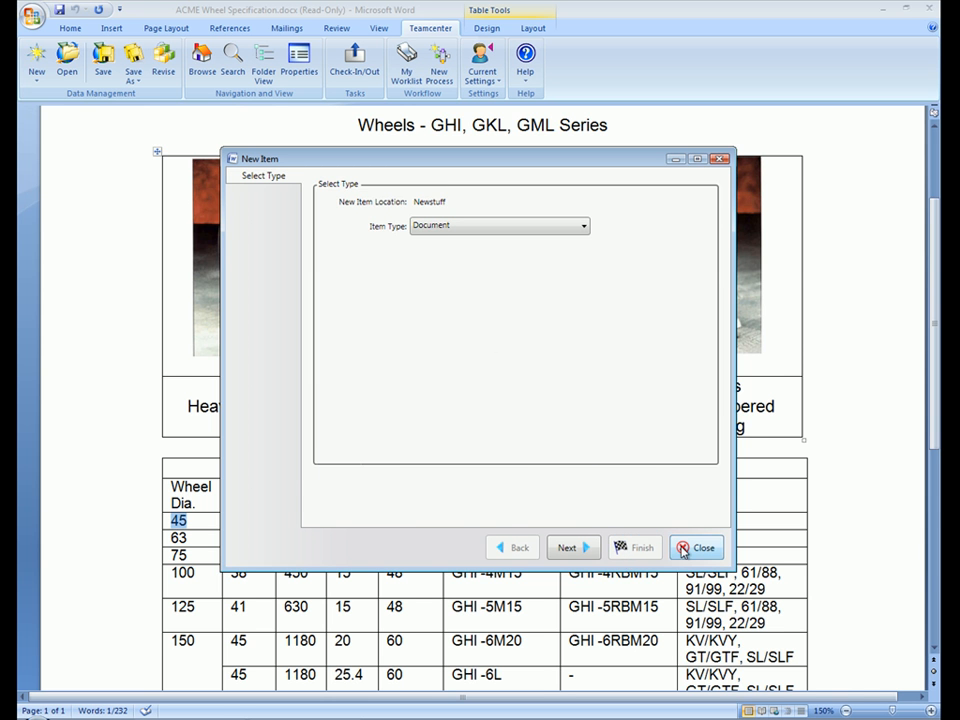
pyautogui.click(704, 548)
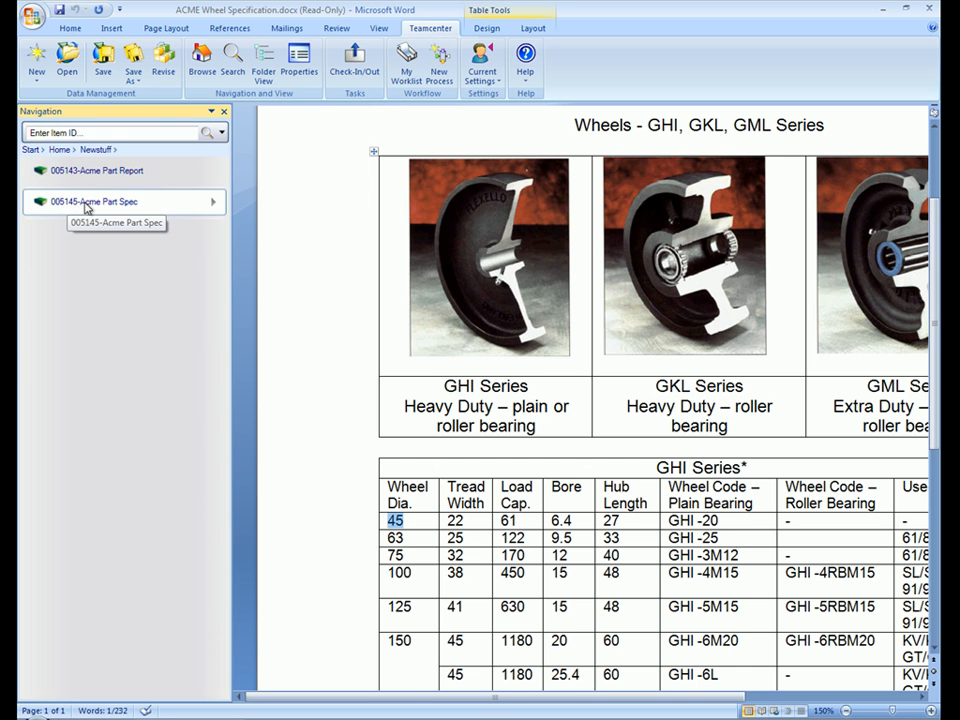
# Expand 005145-Acme Part Spec to its revision and bring up Advanced Search
pyautogui.click(96, 200)
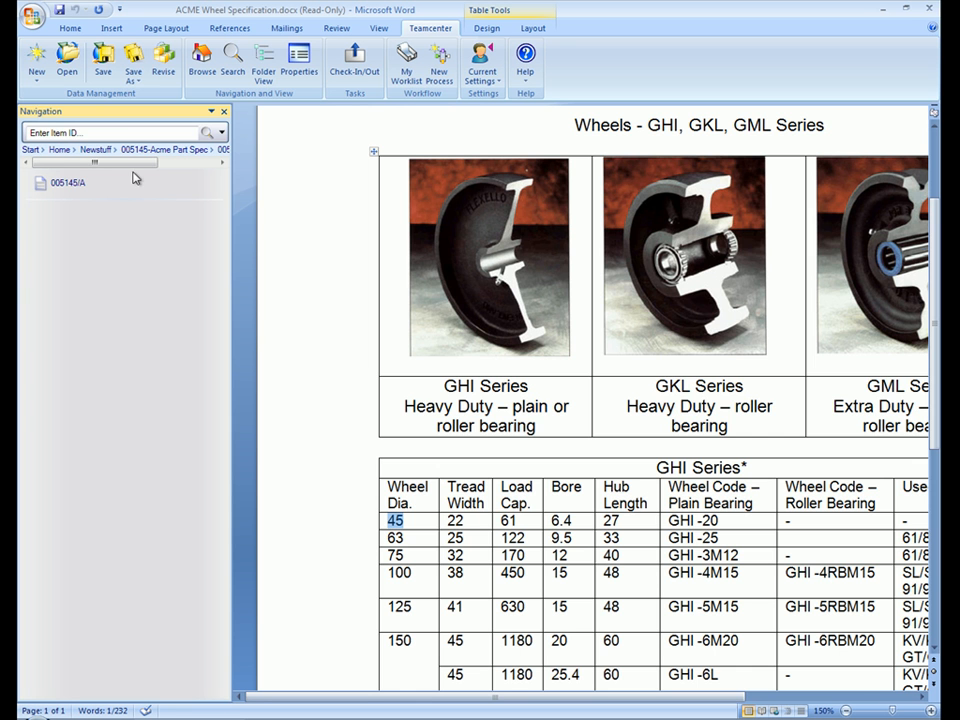
pyautogui.click(234, 66)
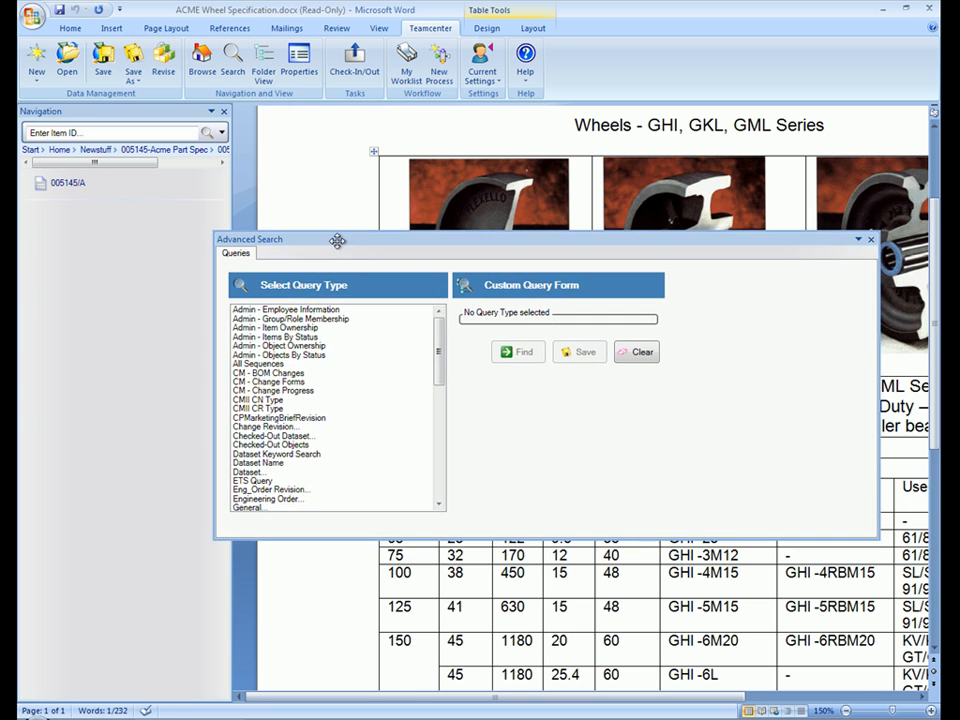
# Choose the MS Office Templates query in the Select Query Type list
pyautogui.scroll(-3)
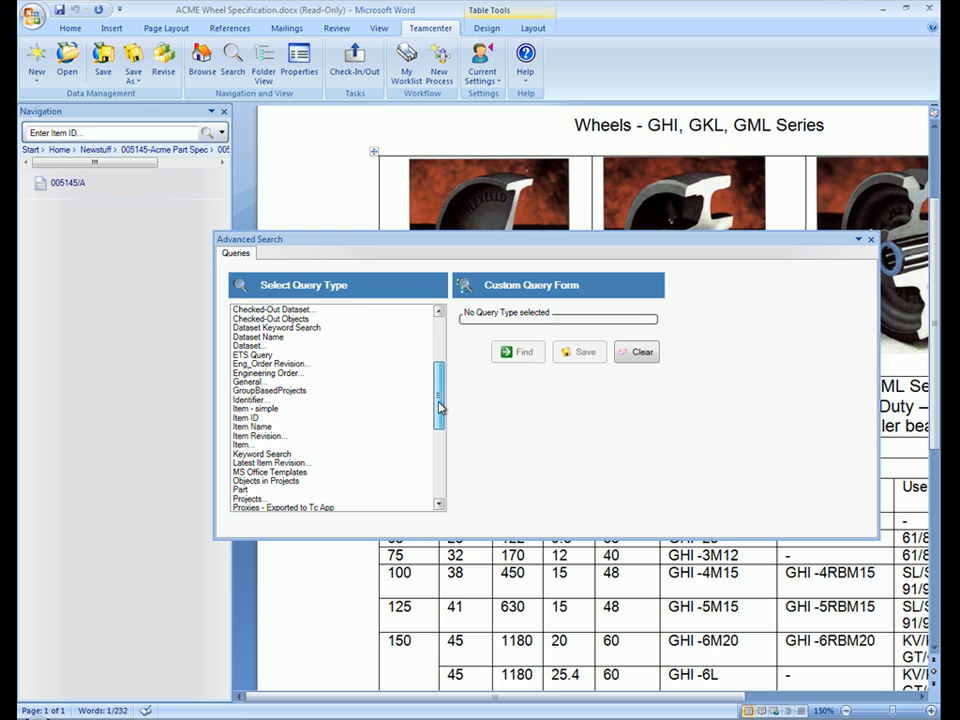
pyautogui.scroll(-3)
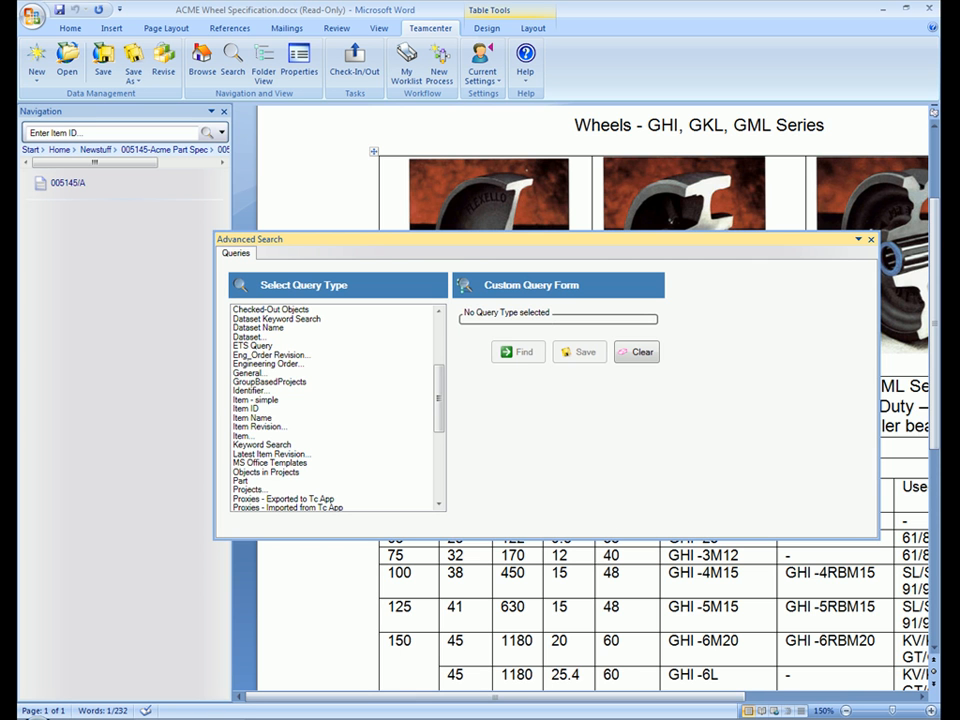
pyautogui.click(268, 464)
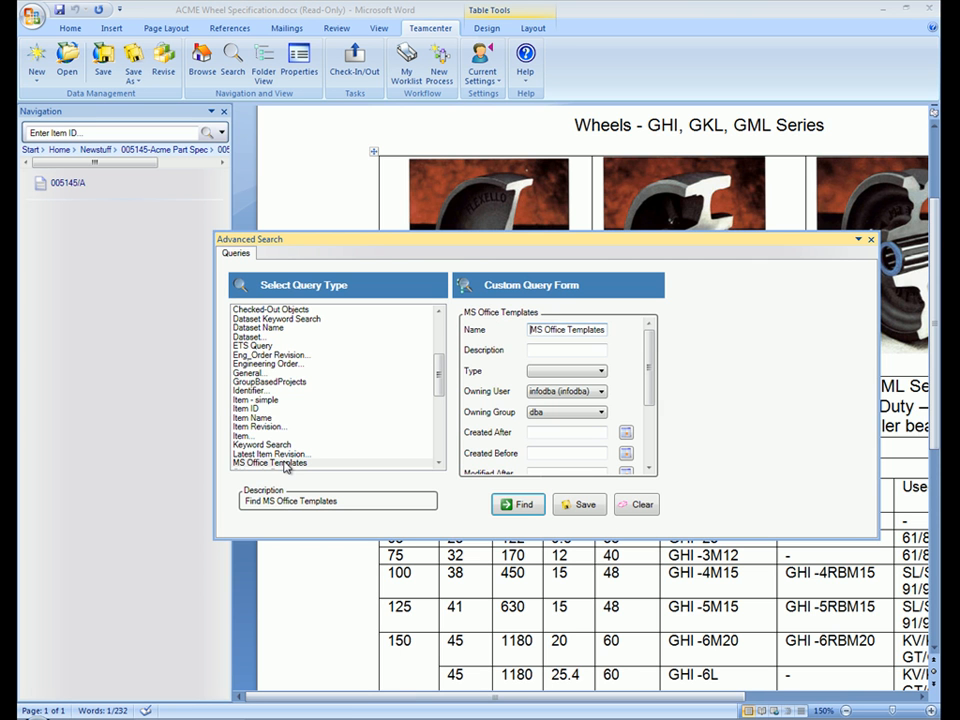
pyautogui.moveTo(516, 504)
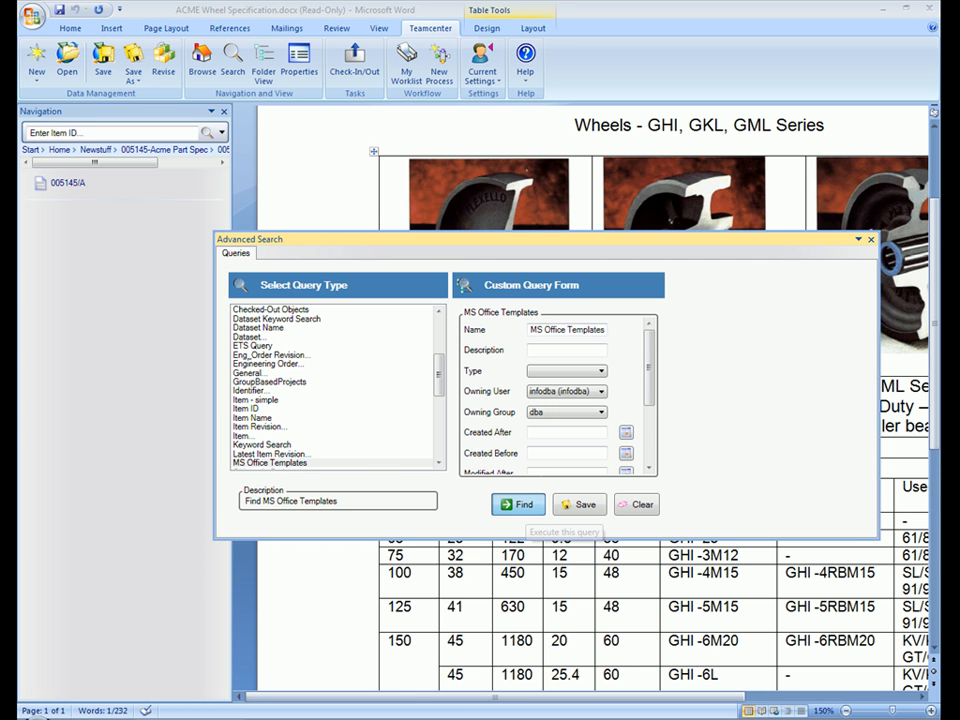
# Run the template search and drill into MSWord templates to the Standard_Part_Report file
pyautogui.click(516, 504)
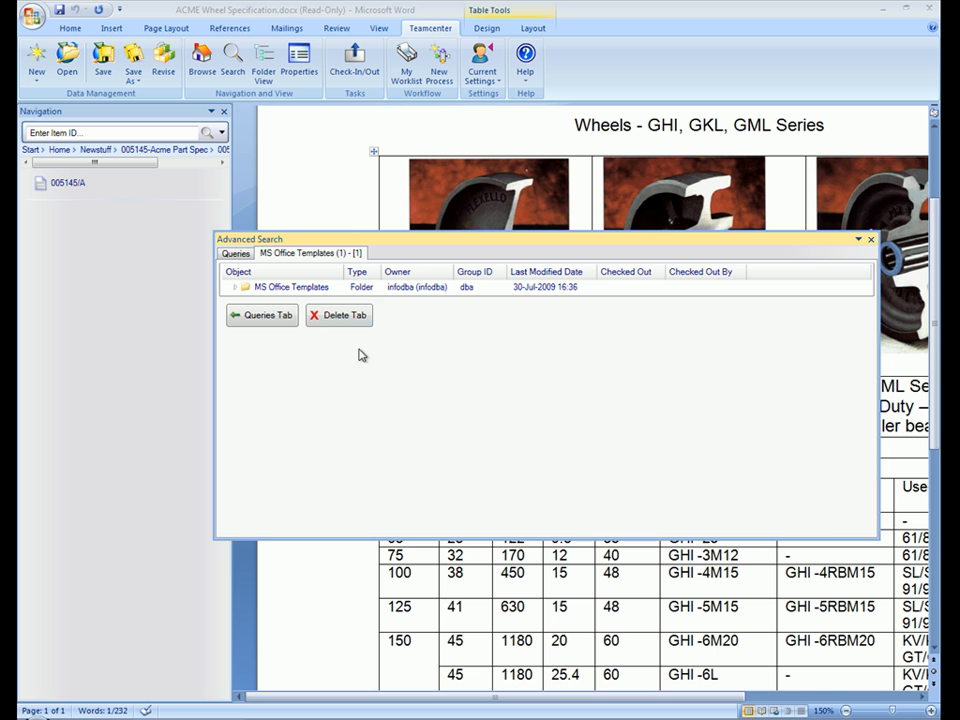
pyautogui.click(230, 288)
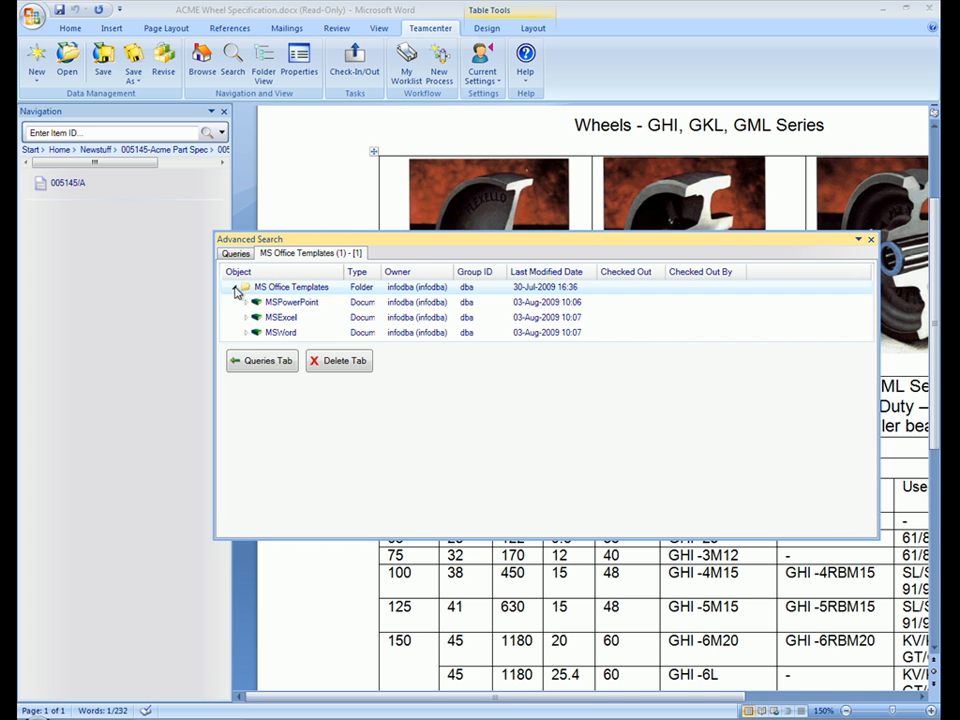
pyautogui.click(246, 332)
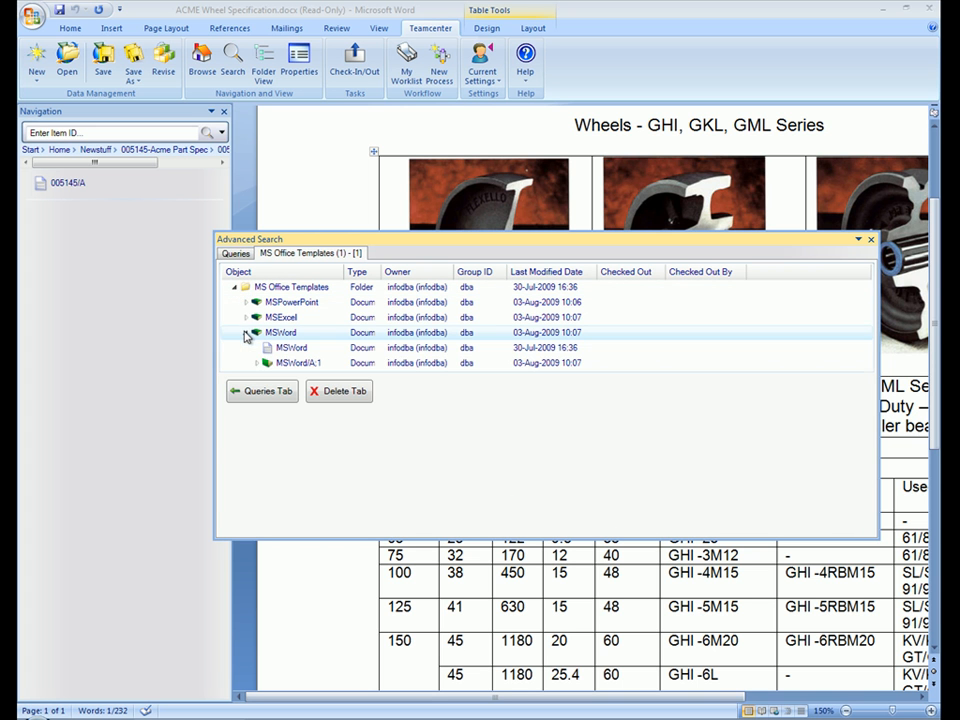
pyautogui.click(264, 364)
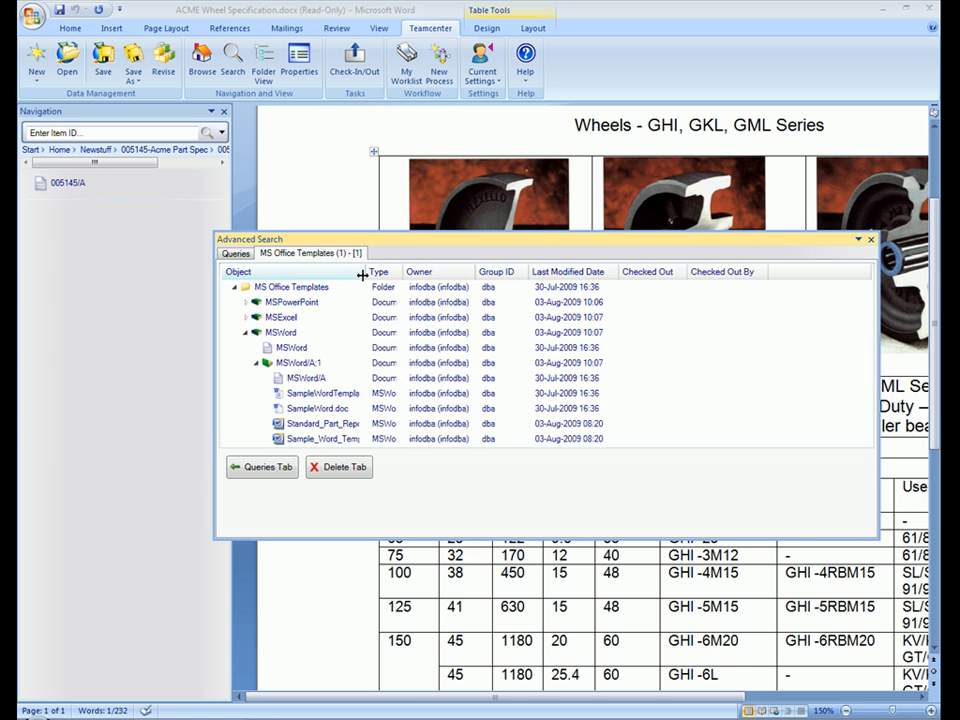
pyautogui.click(312, 424)
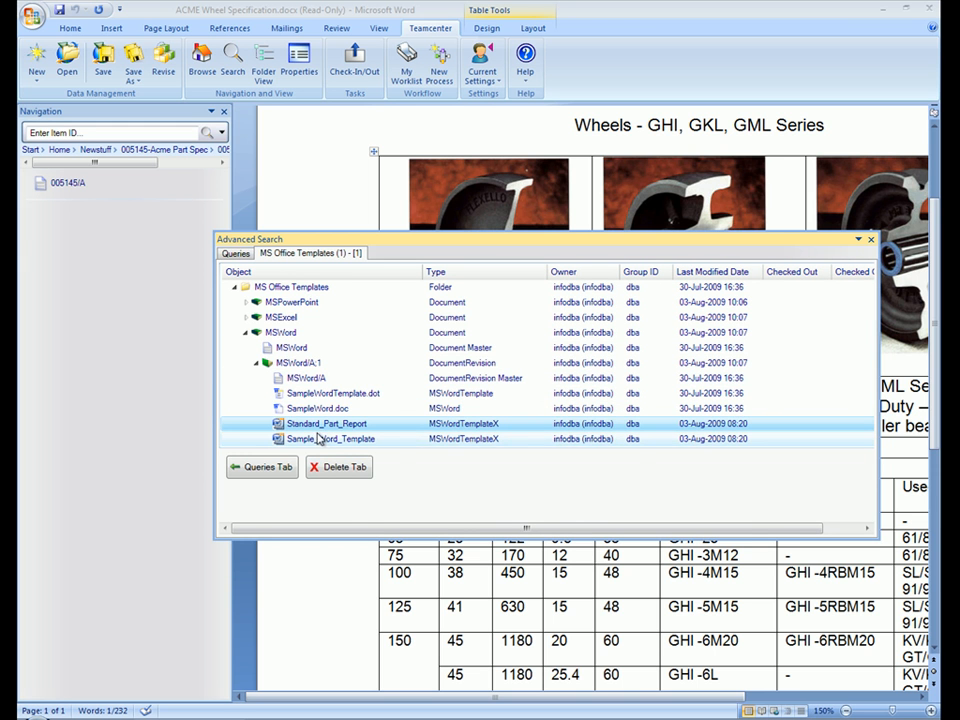
pyautogui.rightClick(324, 422)
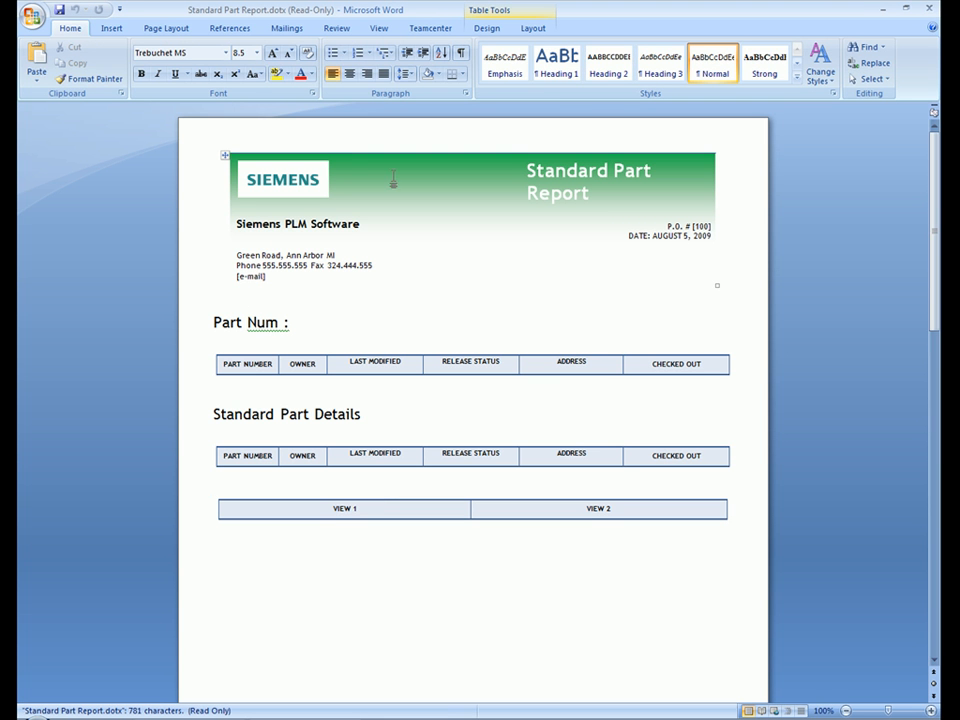
# Insert the 005145 item and its revision attributes into the Part Num and Standard Part Details tables
pyautogui.click(426, 28)
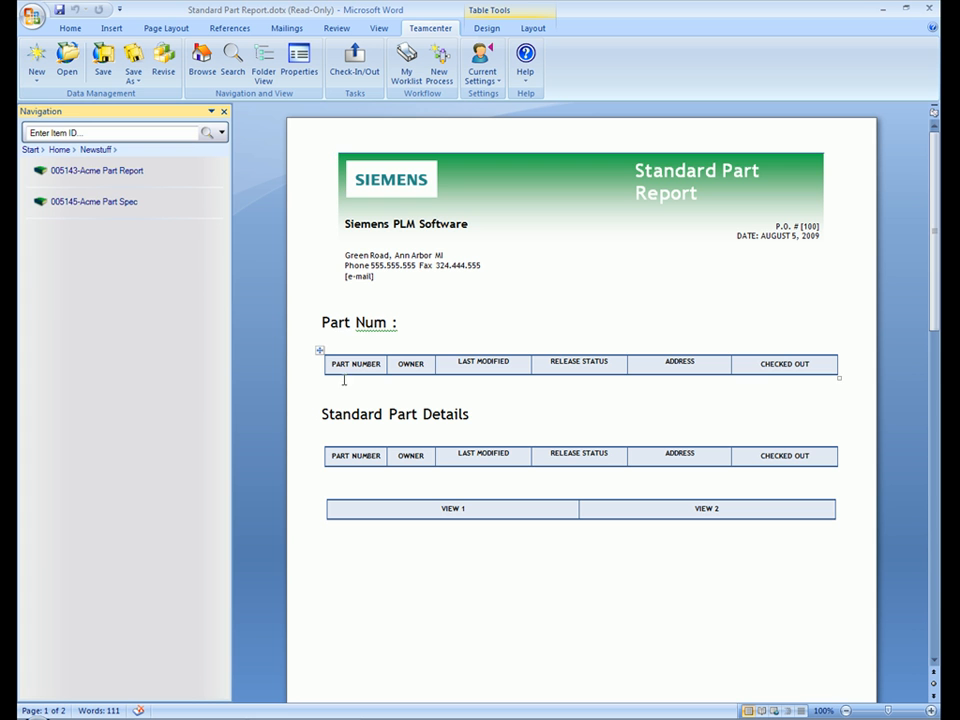
pyautogui.rightClick(90, 200)
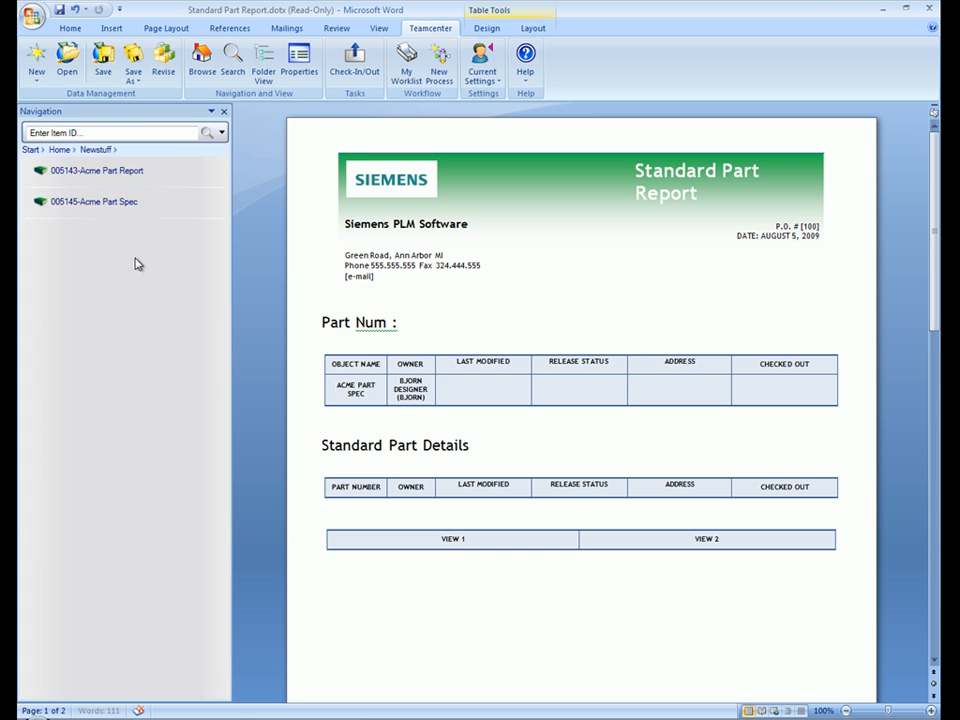
pyautogui.doubleClick(94, 200)
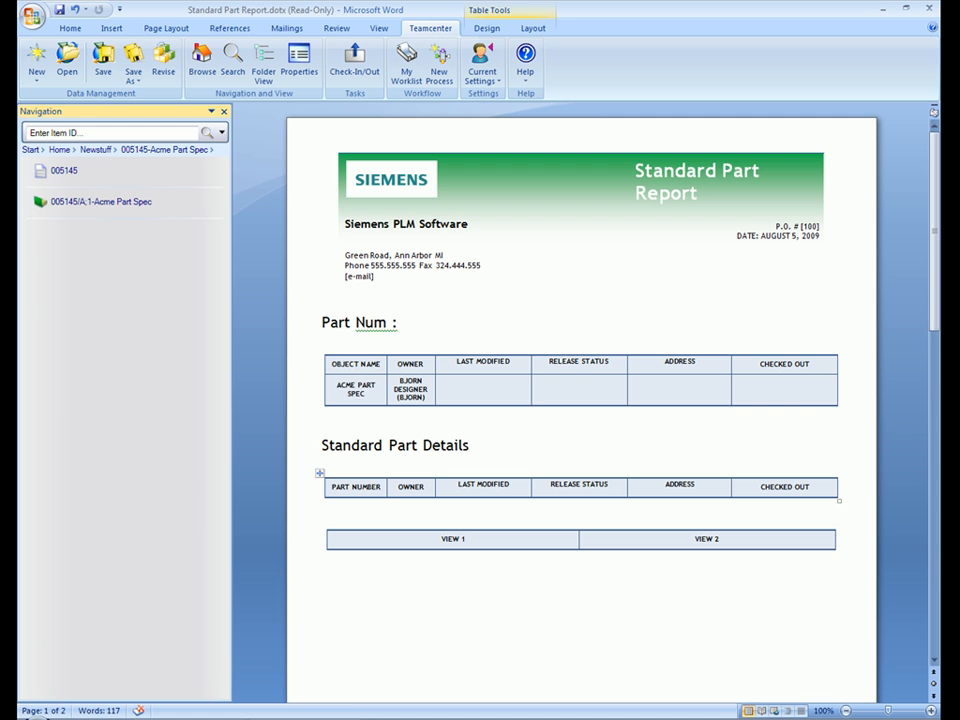
pyautogui.rightClick(100, 200)
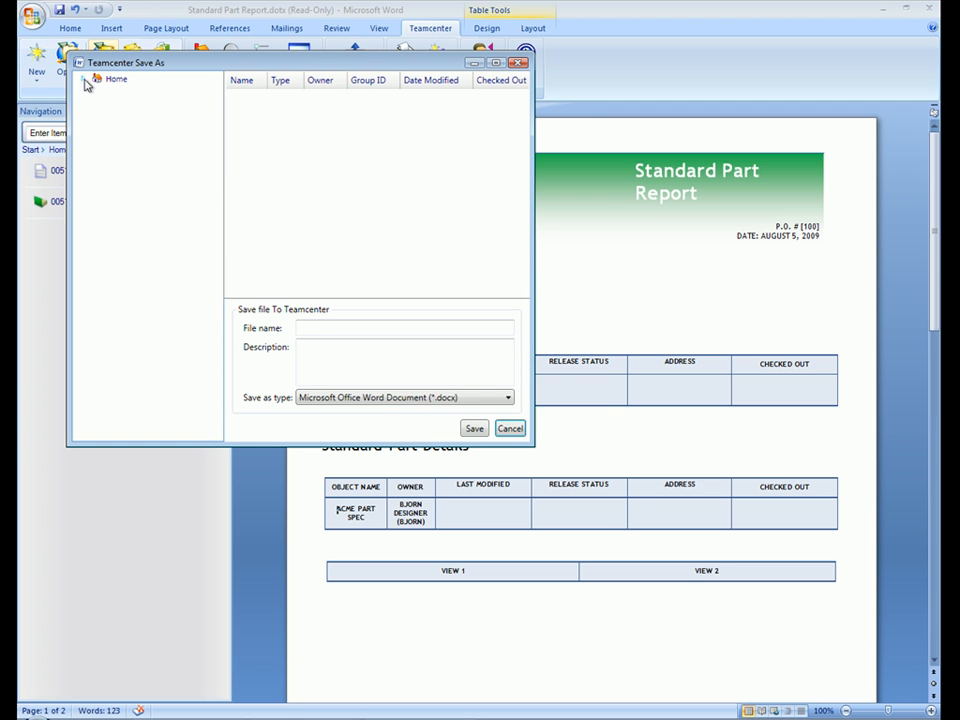
# Save the report to Teamcenter as Acme Part Spec under Home > Newstuff > 005145/A
pyautogui.click(96, 88)
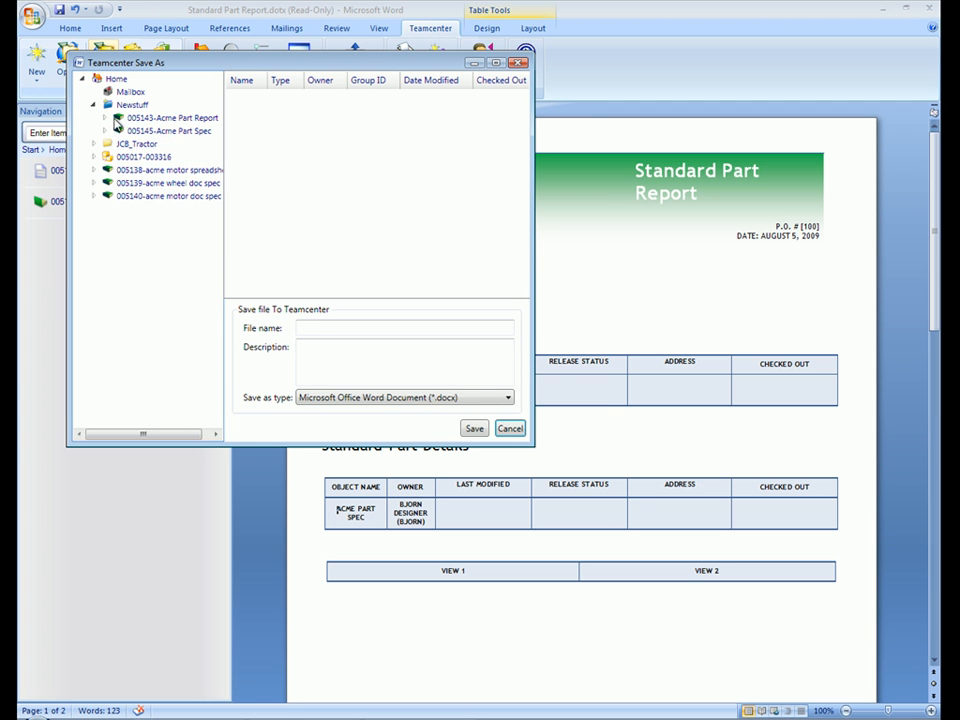
pyautogui.click(172, 132)
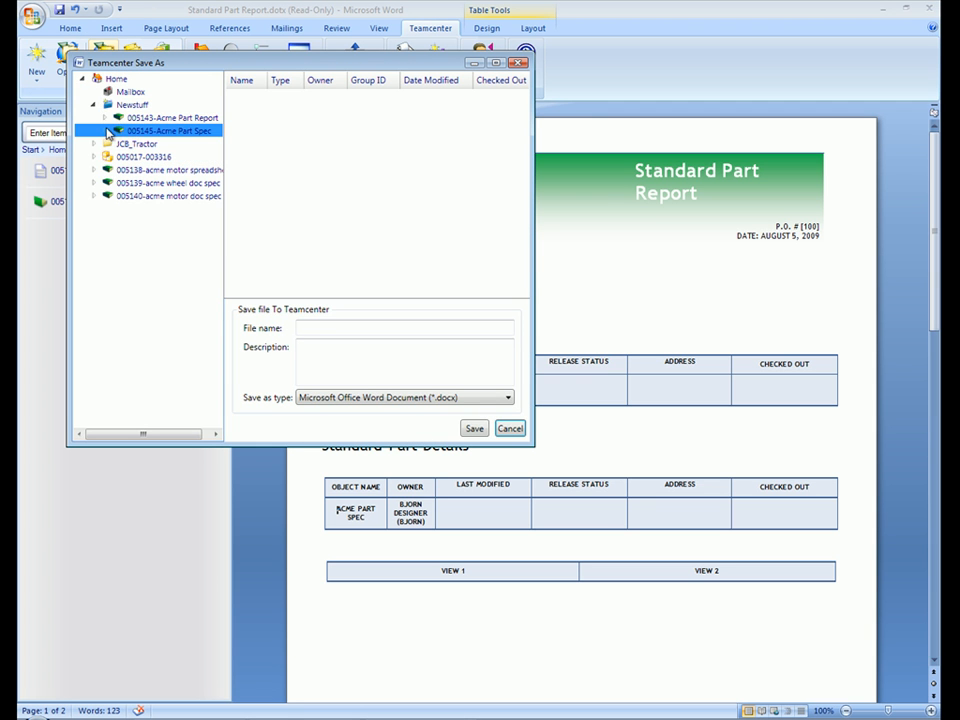
pyautogui.click(108, 132)
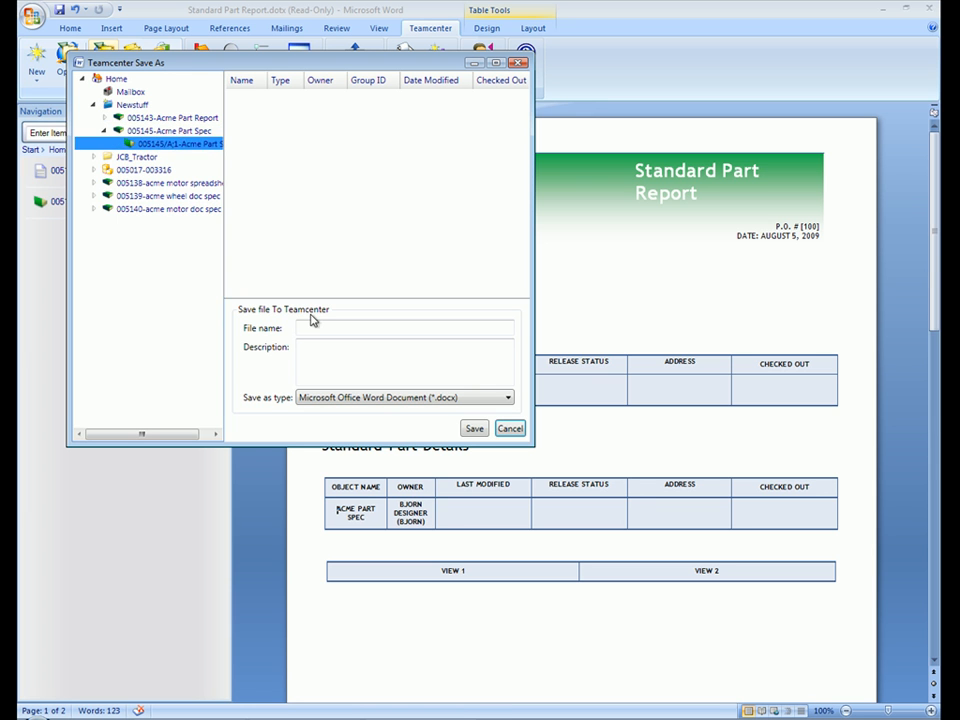
pyautogui.write('Acme Part Spec')
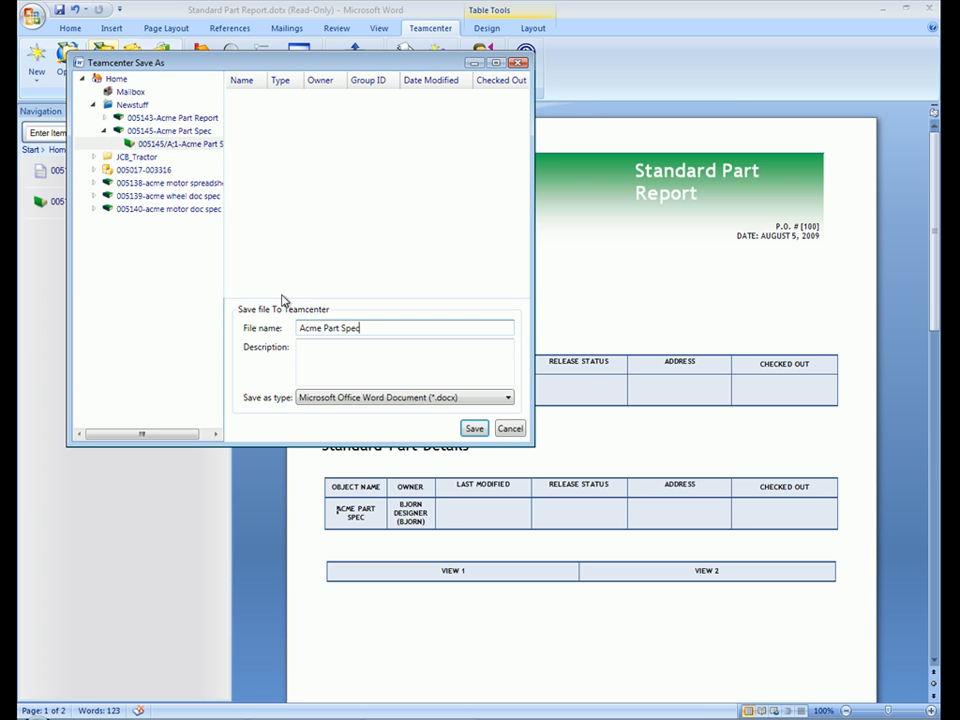
pyautogui.click(472, 428)
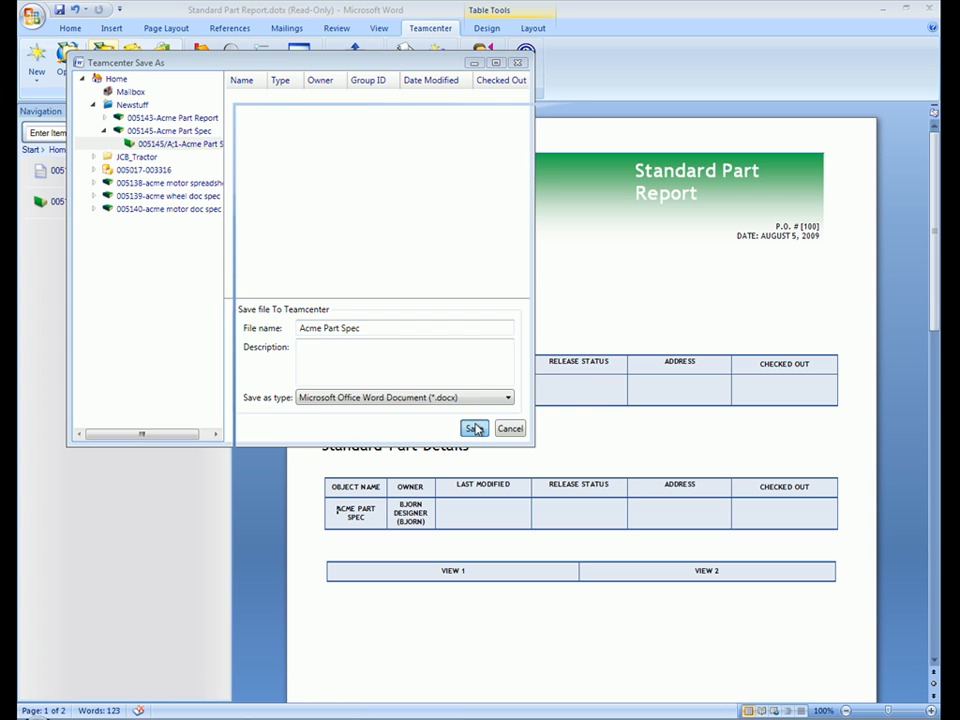
pyautogui.click(472, 428)
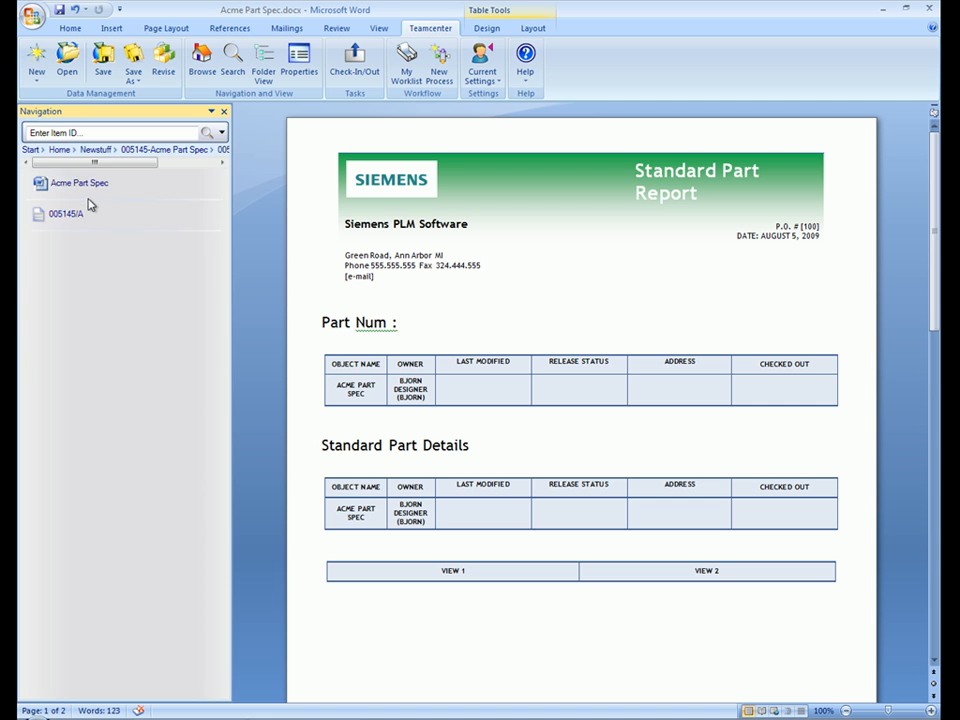
pyautogui.moveTo(80, 184)
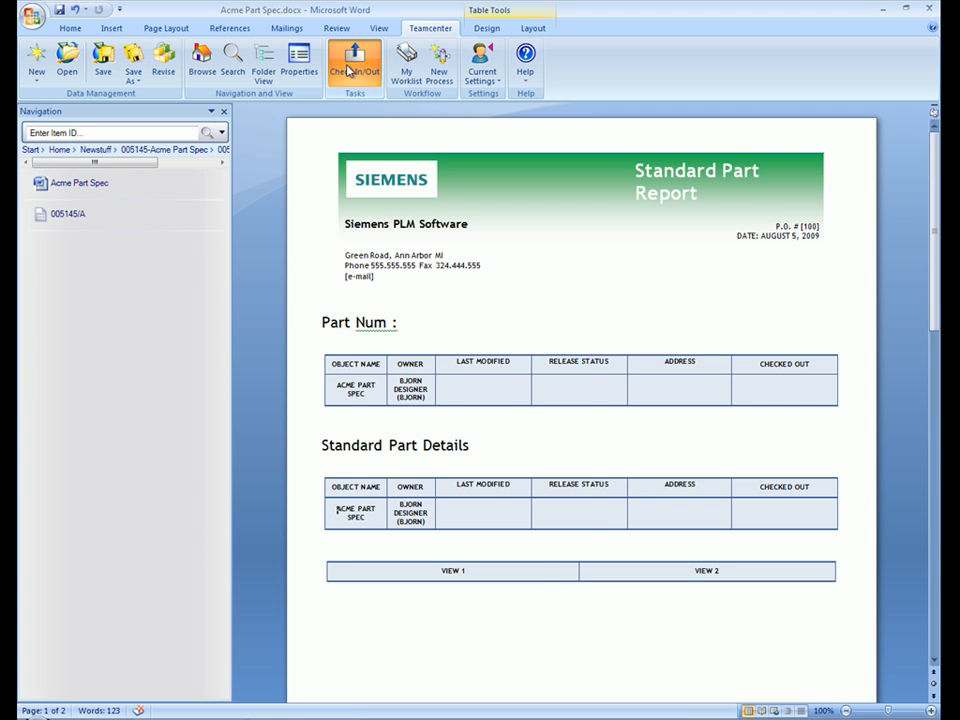
# Check Acme Part Spec in and start a new workflow process for 005145/A
pyautogui.click(356, 64)
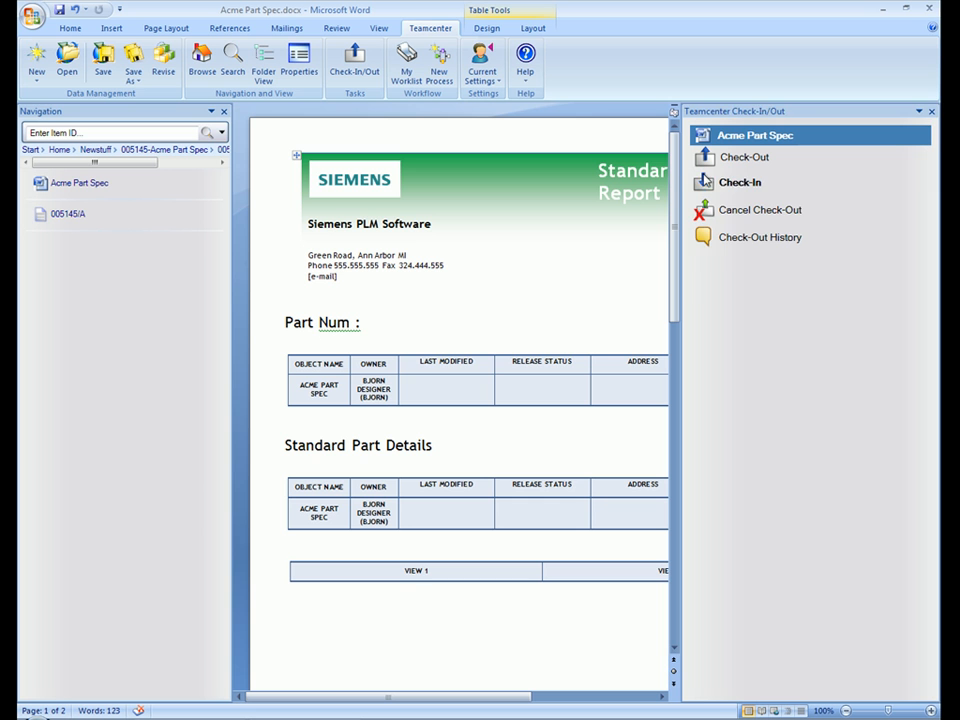
pyautogui.click(742, 182)
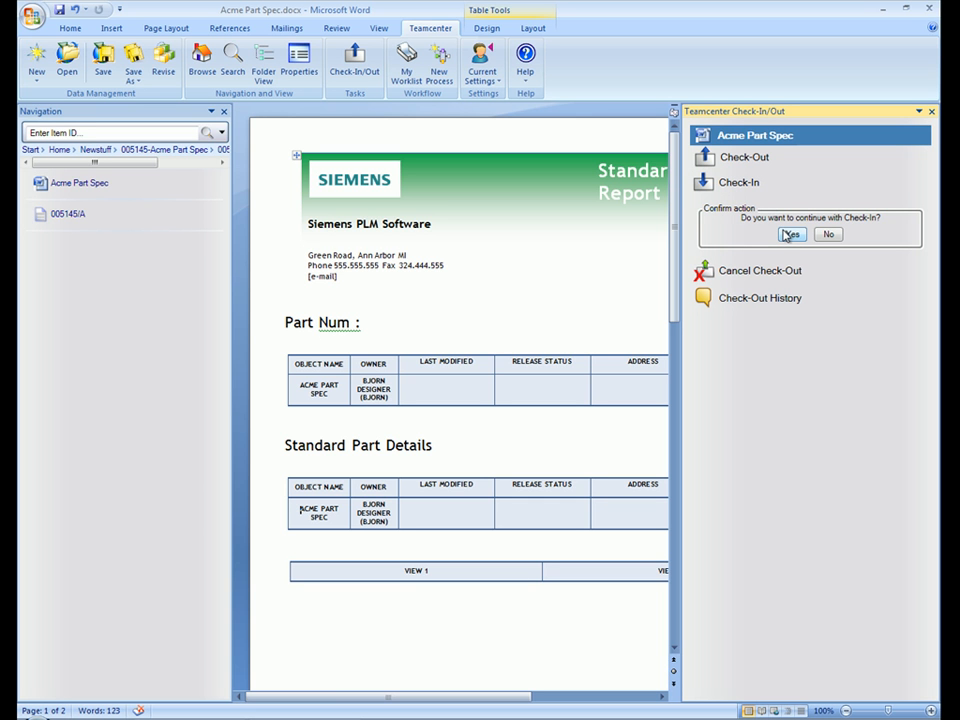
pyautogui.click(796, 234)
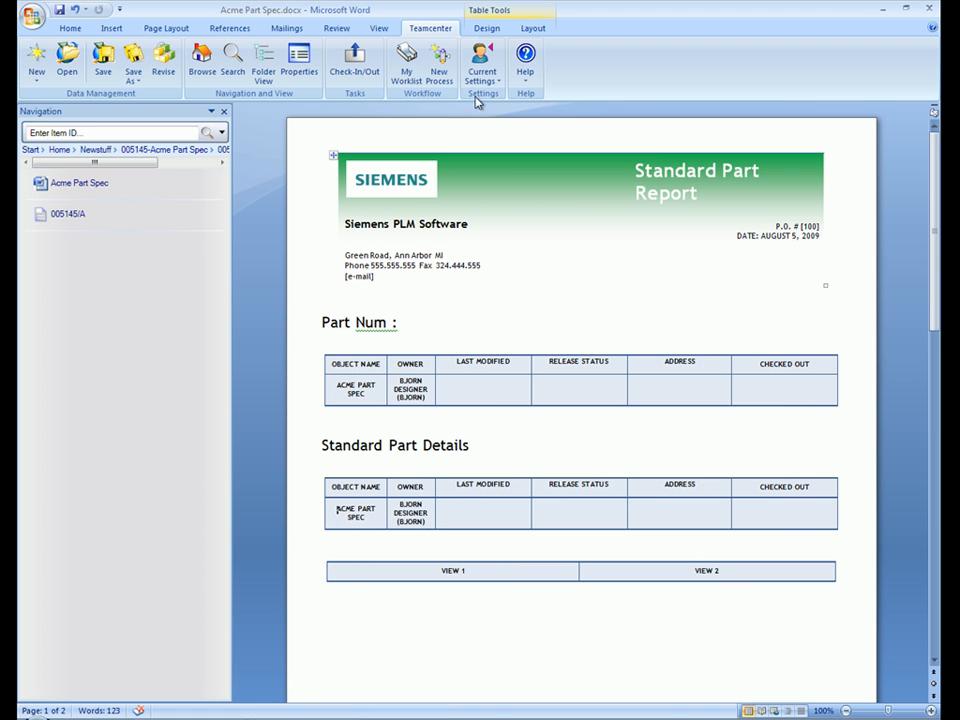
pyautogui.click(444, 62)
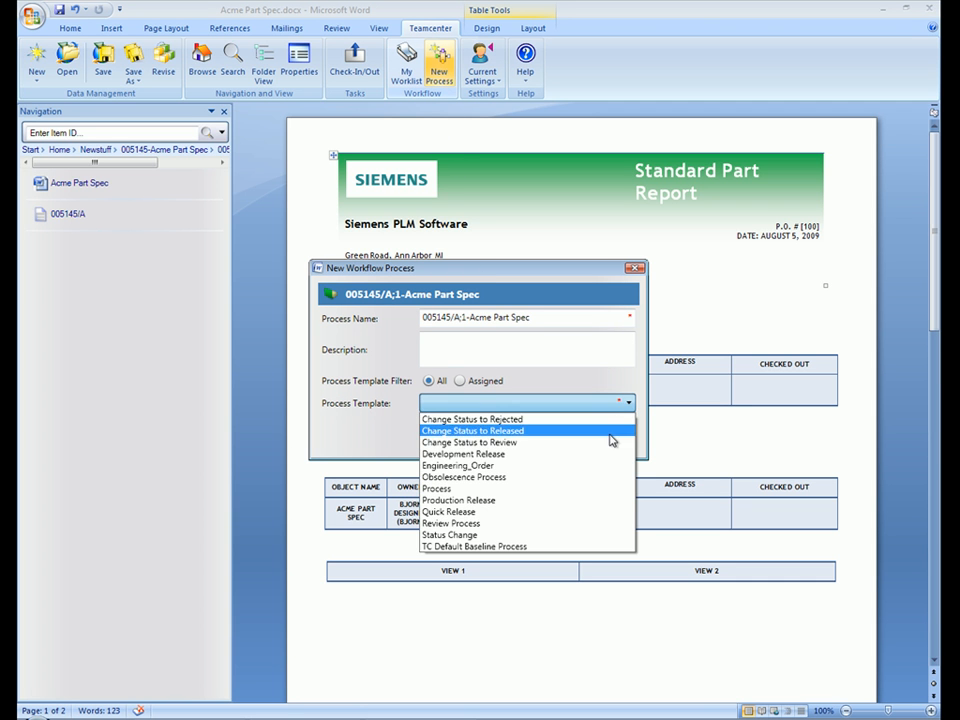
# Choose the 'Change Status to Released' process template and submit the new workflow process
pyautogui.click(460, 454)
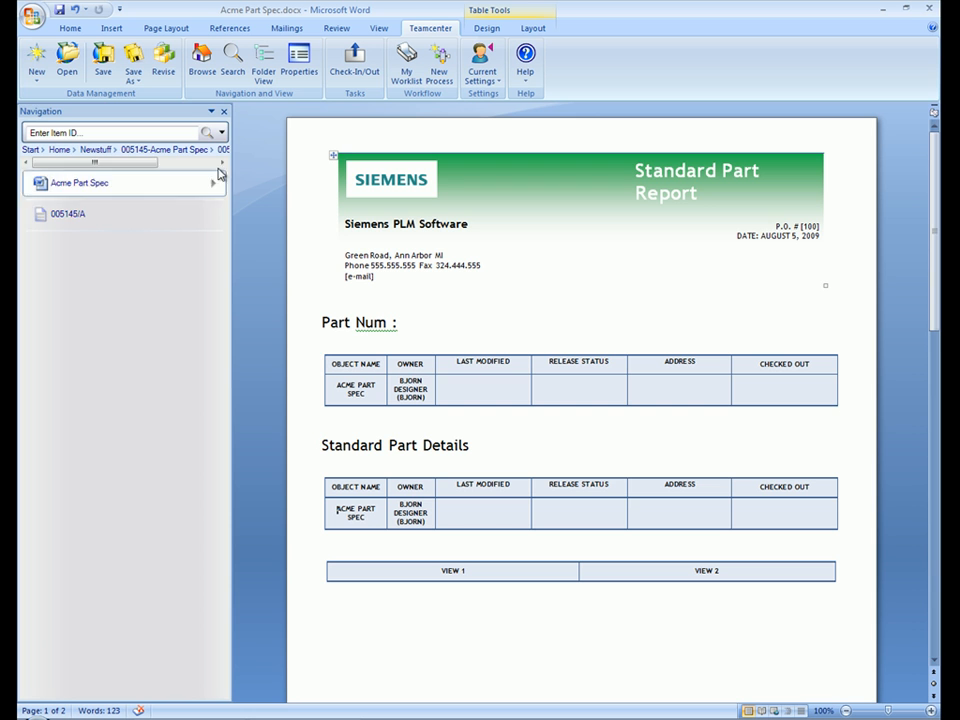
pyautogui.click(56, 148)
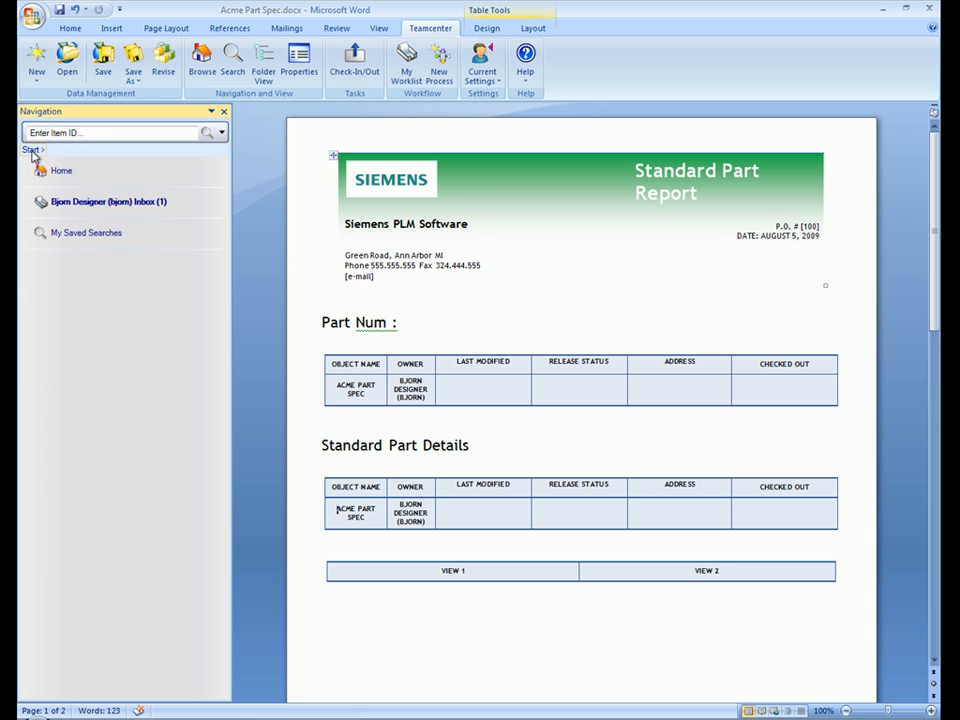
pyautogui.click(108, 200)
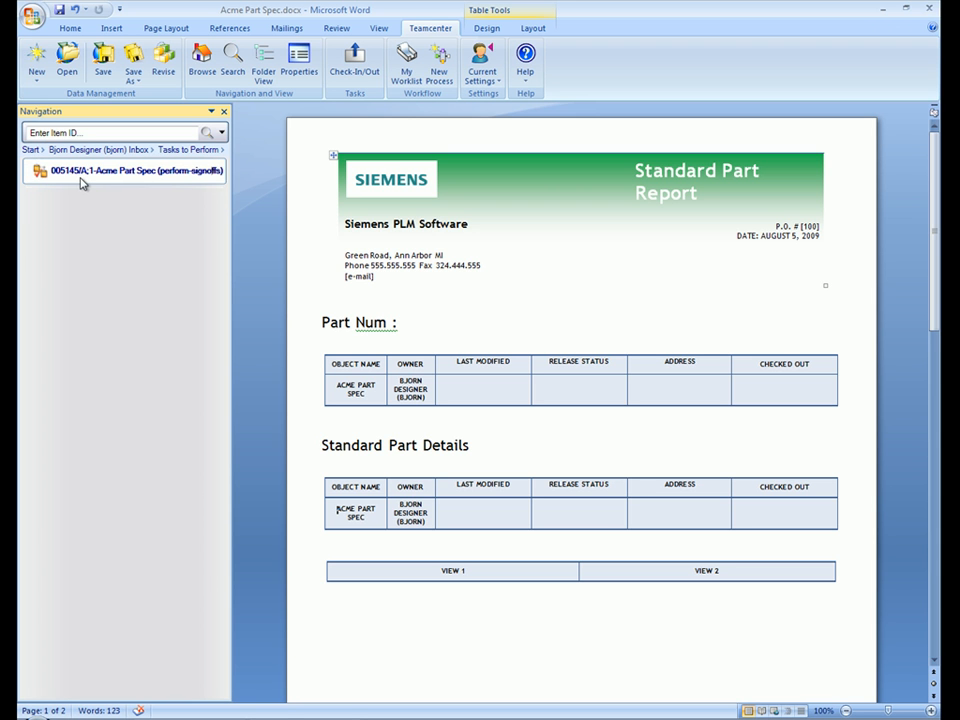
pyautogui.moveTo(216, 172)
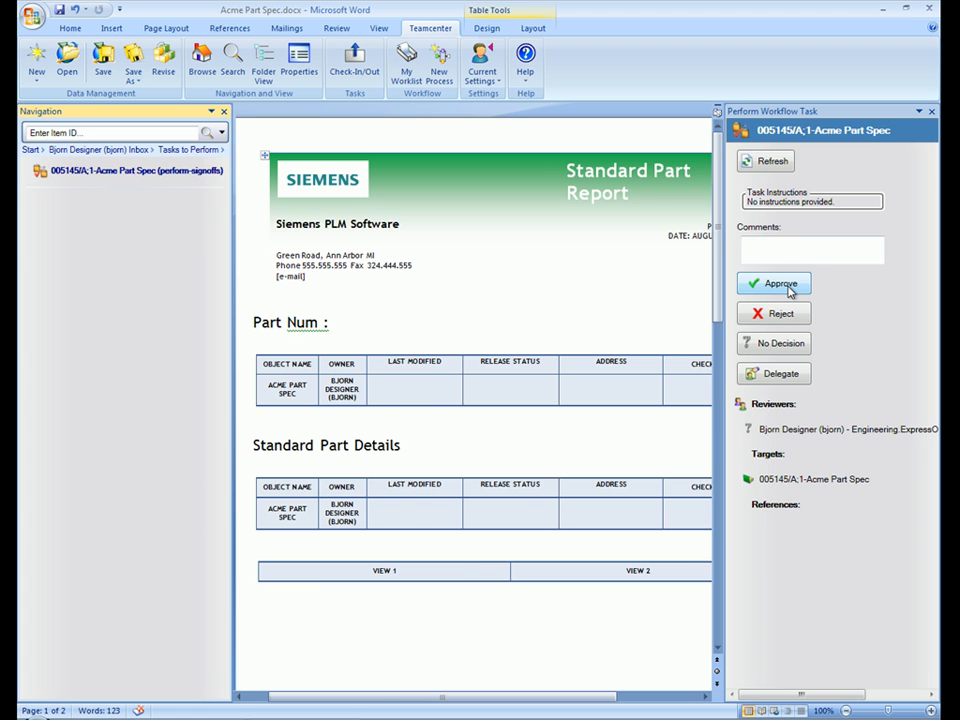
# Approve the perform-signoffs task, then move into the select-signoff-team task for 005145/A;1
pyautogui.click(774, 284)
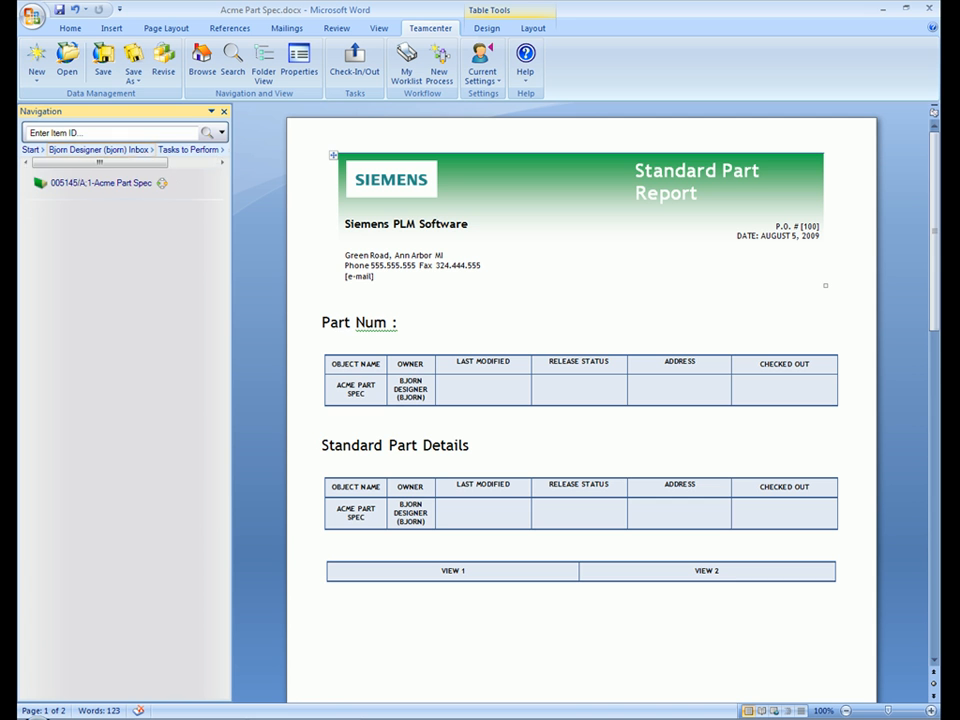
pyautogui.moveTo(170, 184)
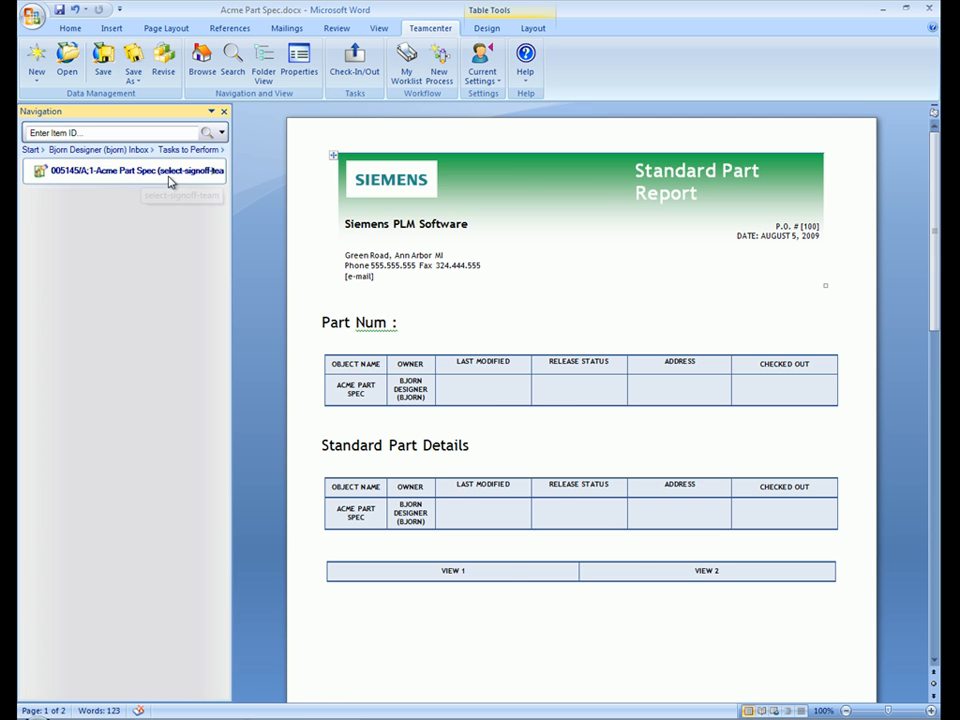
pyautogui.click(212, 172)
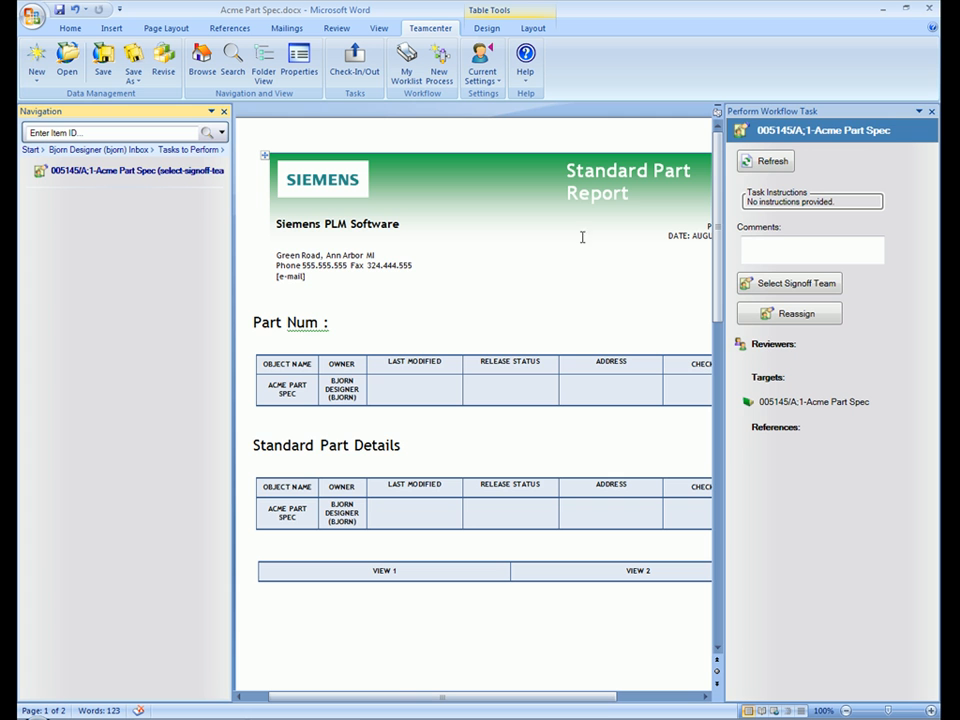
# Assign an Engineering Checker member to the Checker profile of the signoff team
pyautogui.click(788, 284)
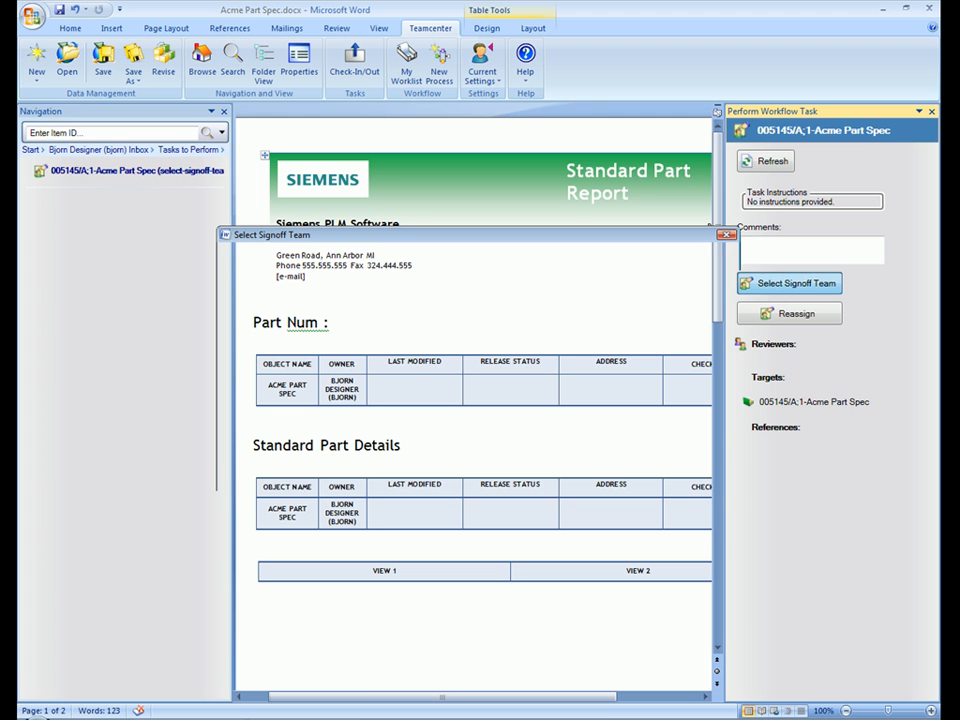
pyautogui.click(788, 284)
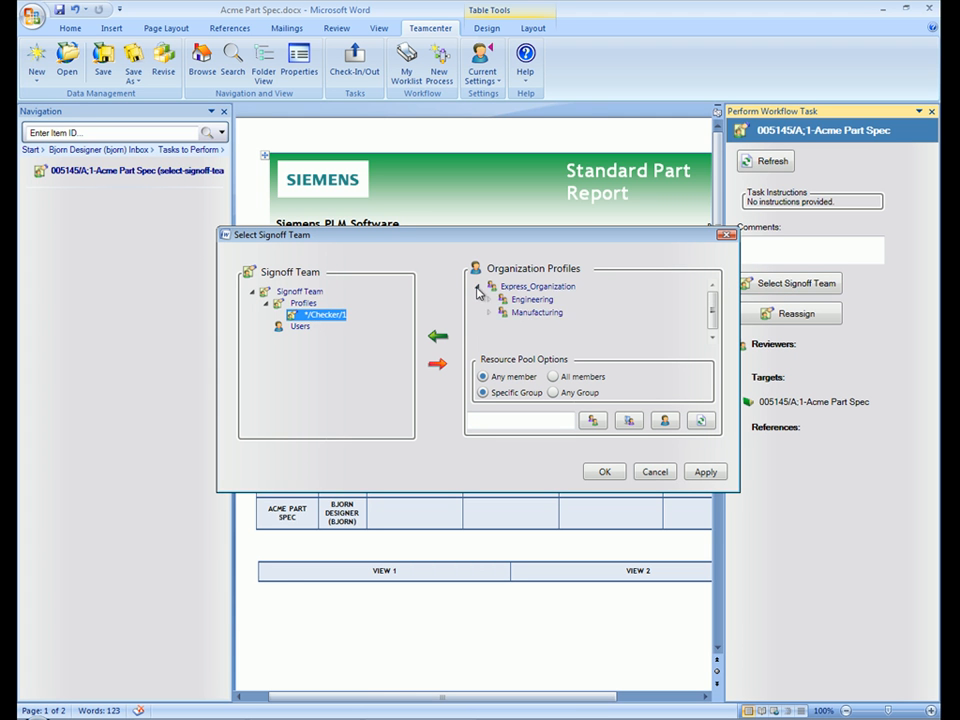
pyautogui.click(488, 300)
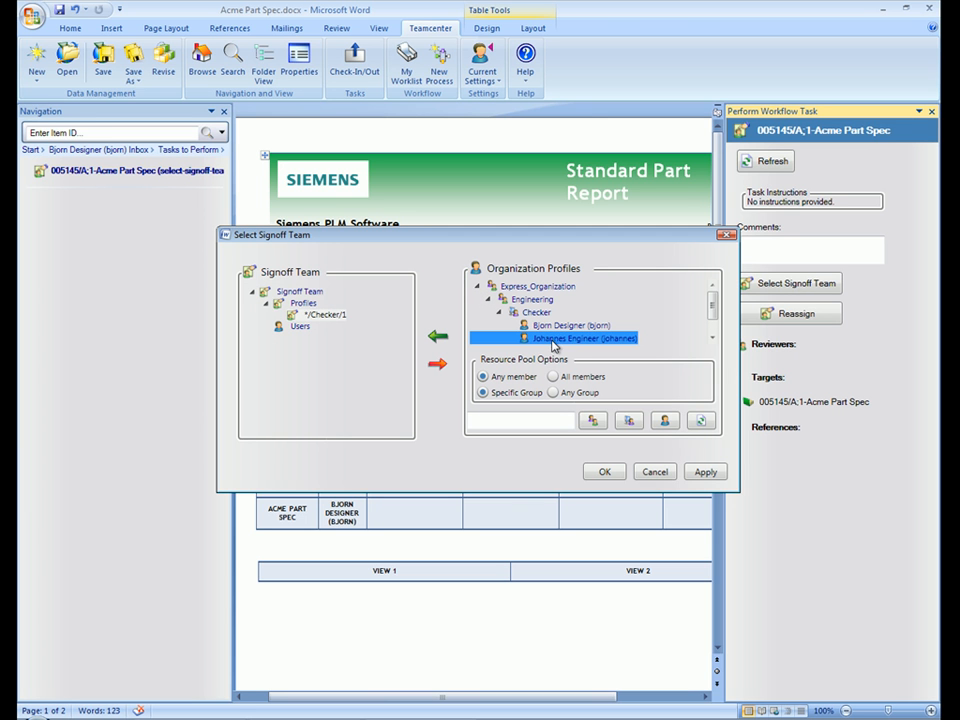
pyautogui.click(448, 318)
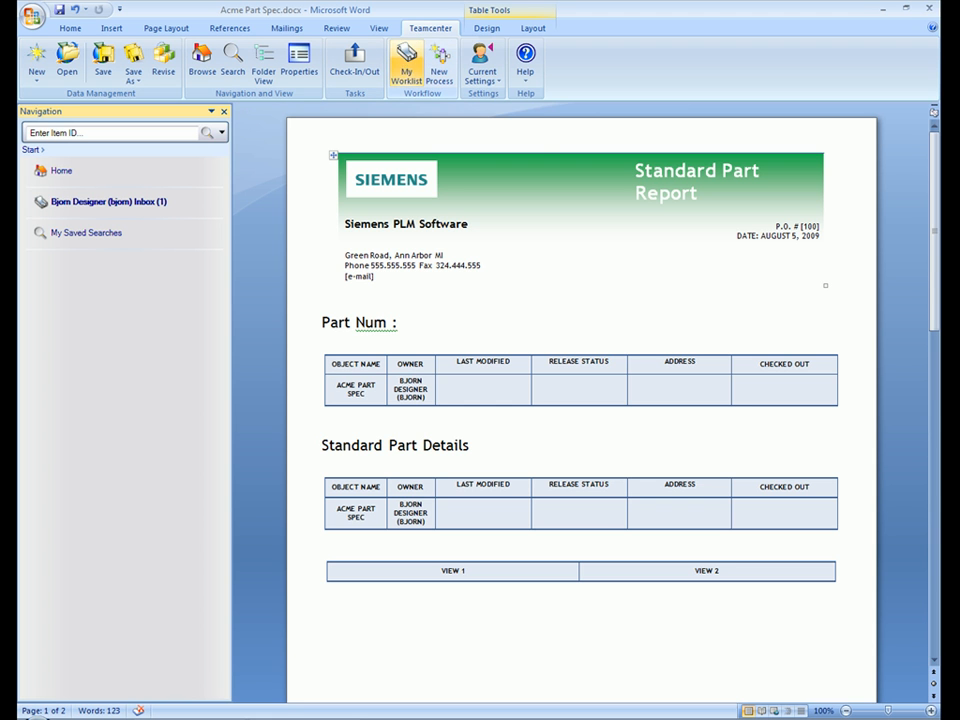
# Bring up the Teamcenter Current Settings options after the team selection closes
pyautogui.click(484, 62)
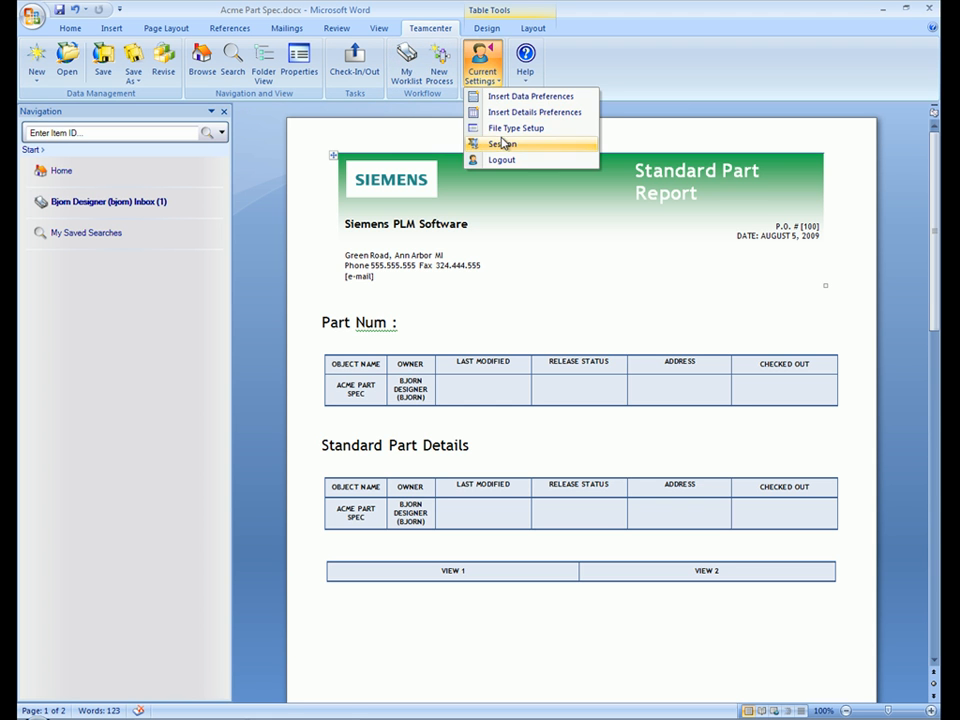